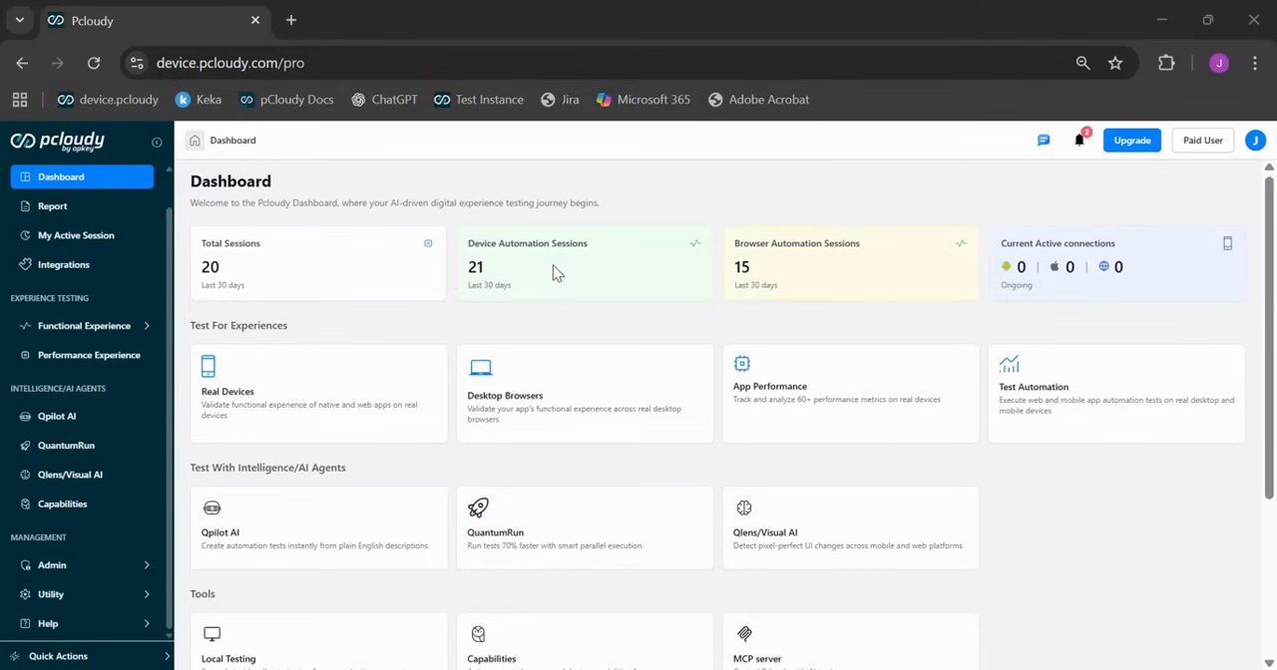
pyautogui.moveTo(486, 16)
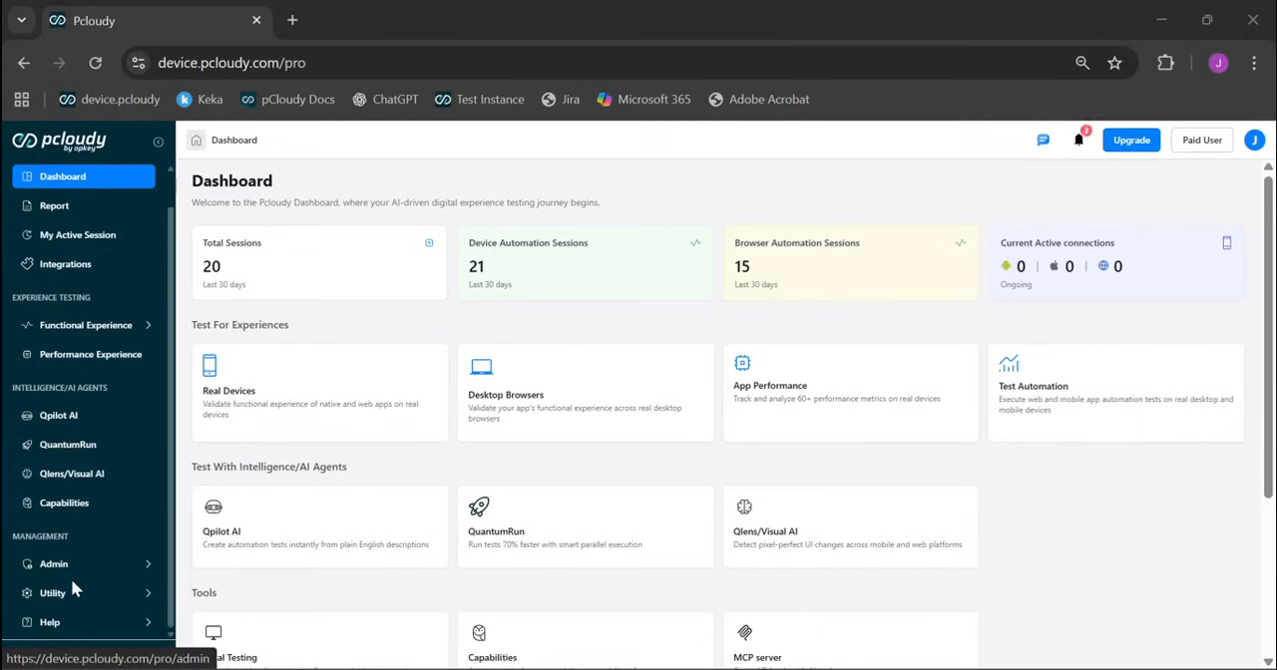
# - Browse the Real Devices app list, toggling Mobile Browser mode and back to native apps
pyautogui.click(80, 593)
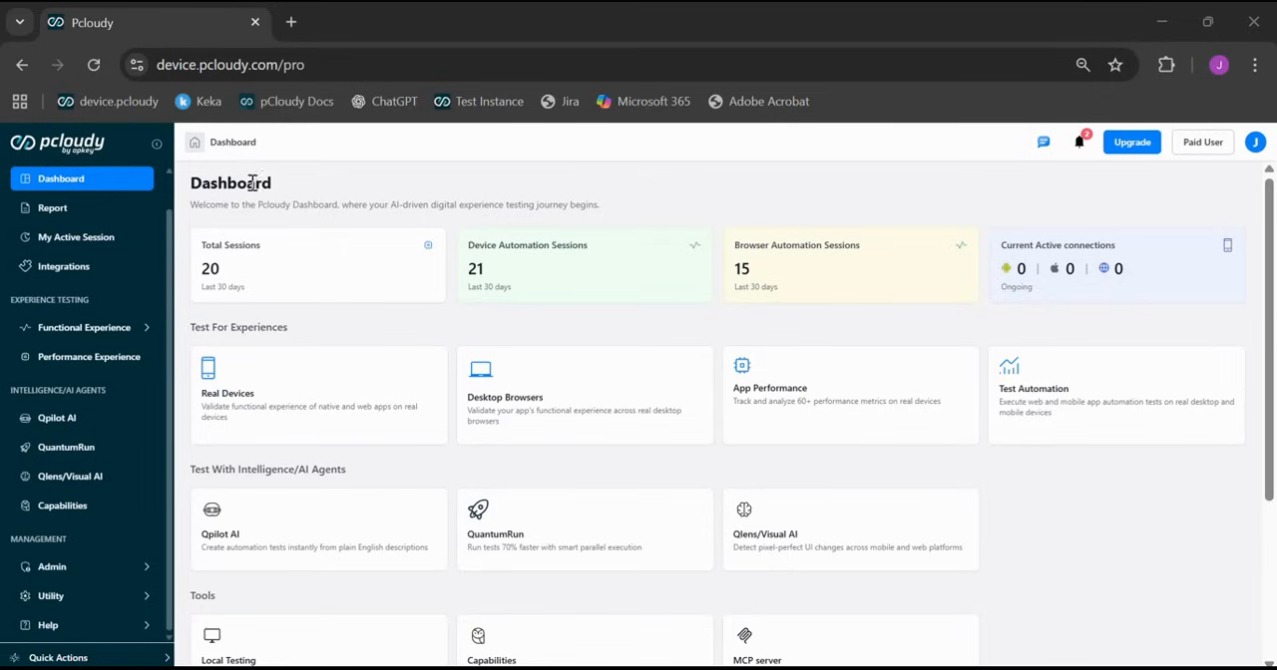
pyautogui.moveTo(263, 231)
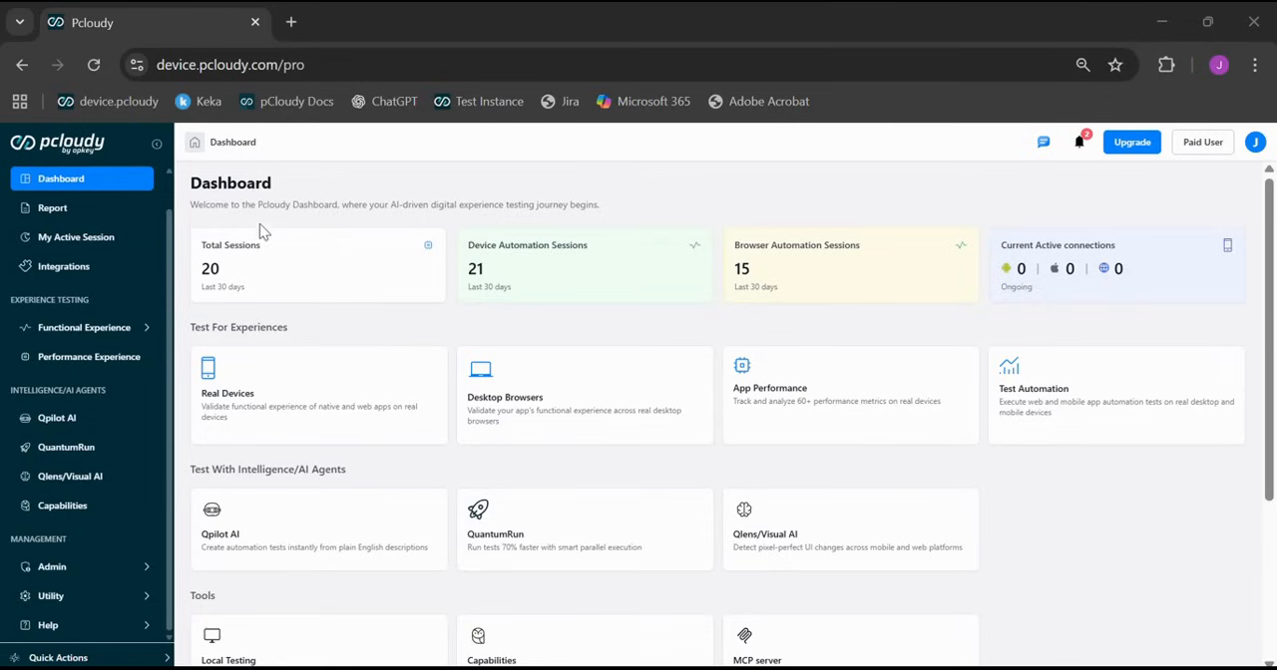
pyautogui.moveTo(245, 261)
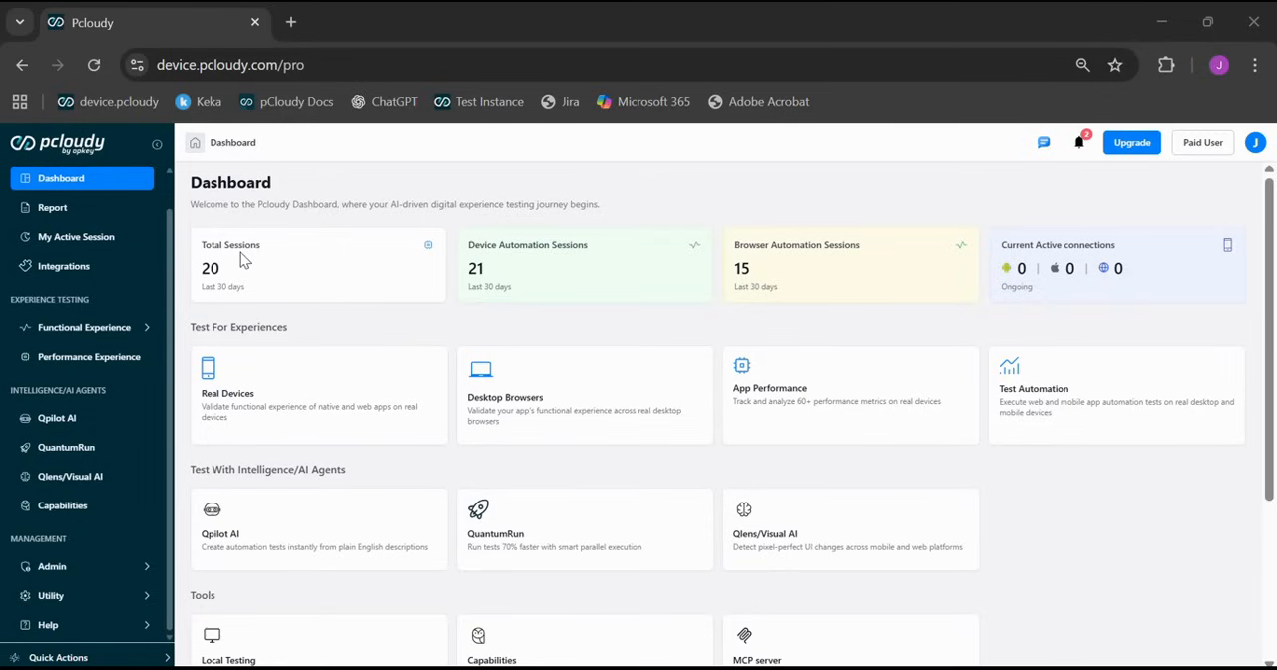
pyautogui.moveTo(750, 303)
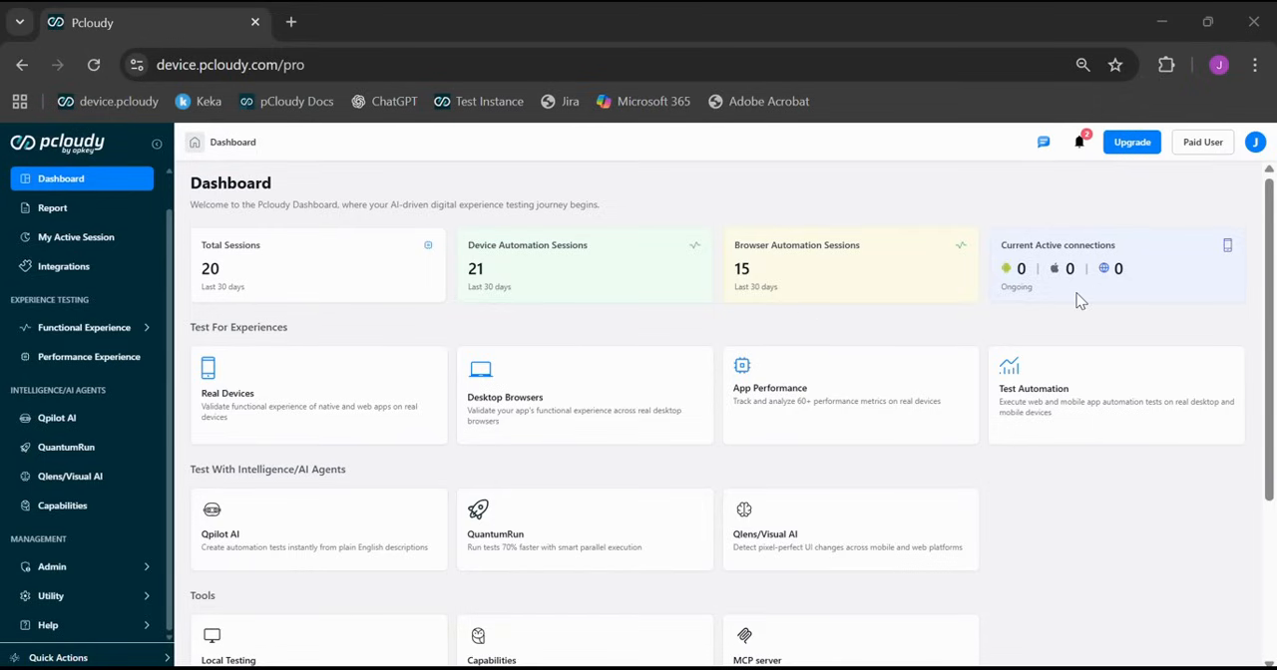
pyautogui.moveTo(868, 311)
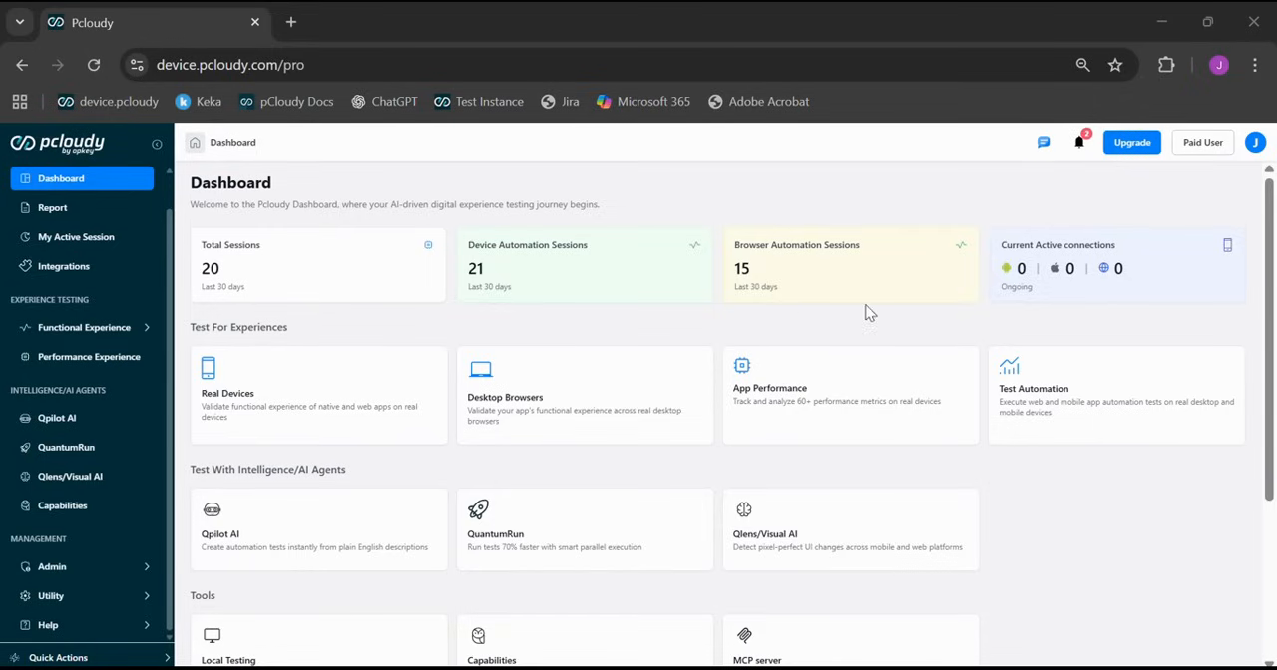
pyautogui.moveTo(335, 403)
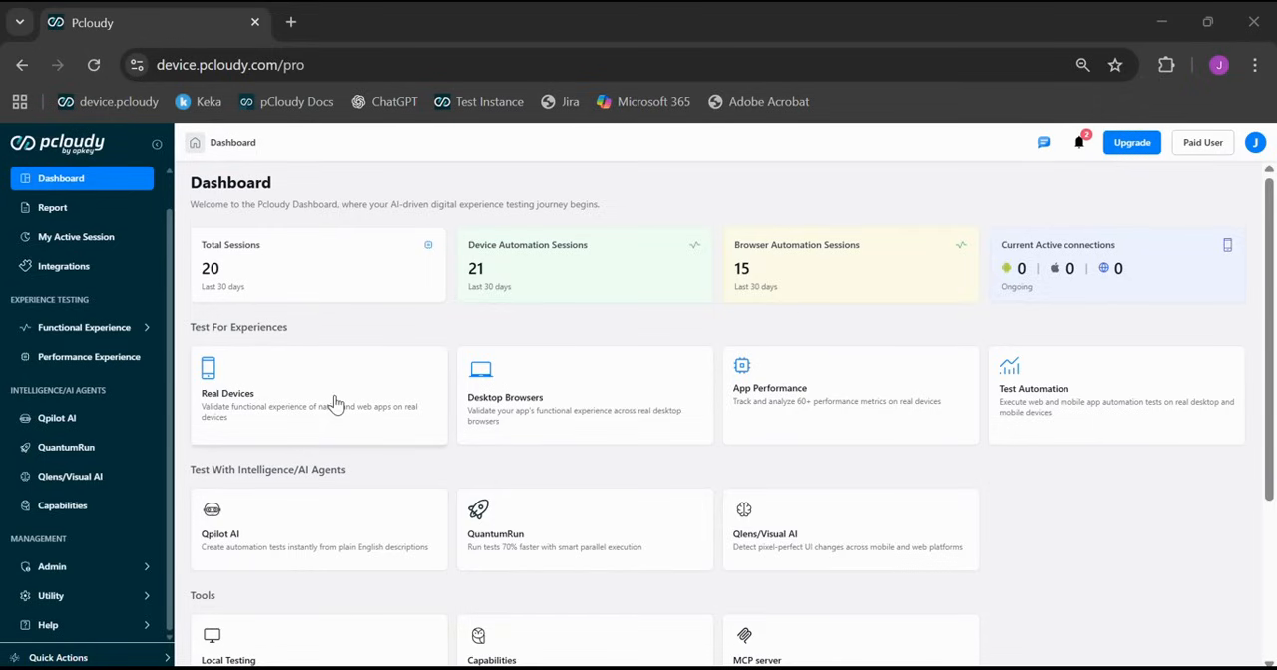
pyautogui.moveTo(543, 407)
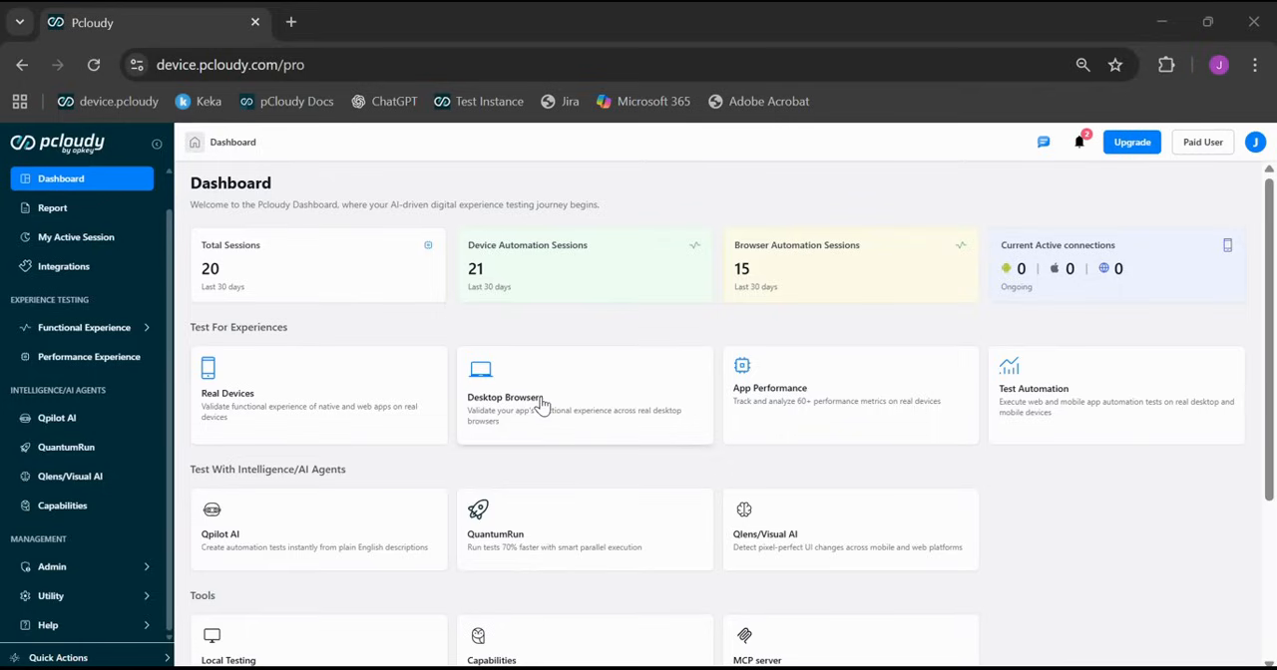
pyautogui.moveTo(824, 411)
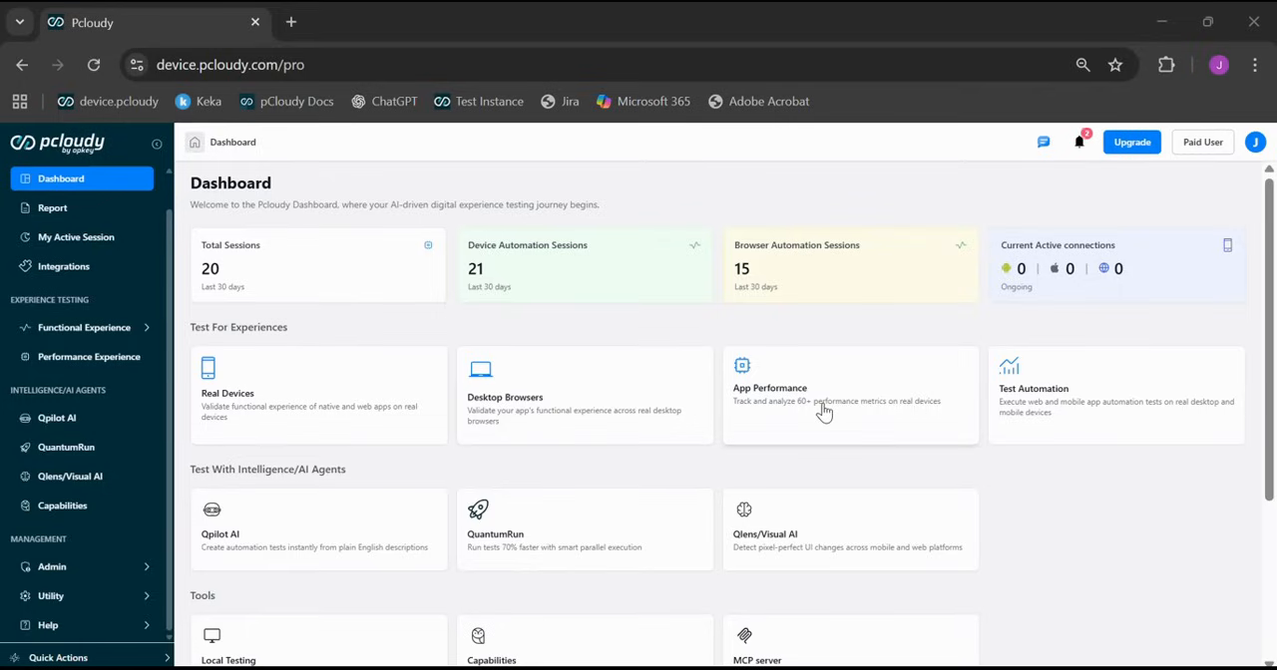
pyautogui.moveTo(1042, 423)
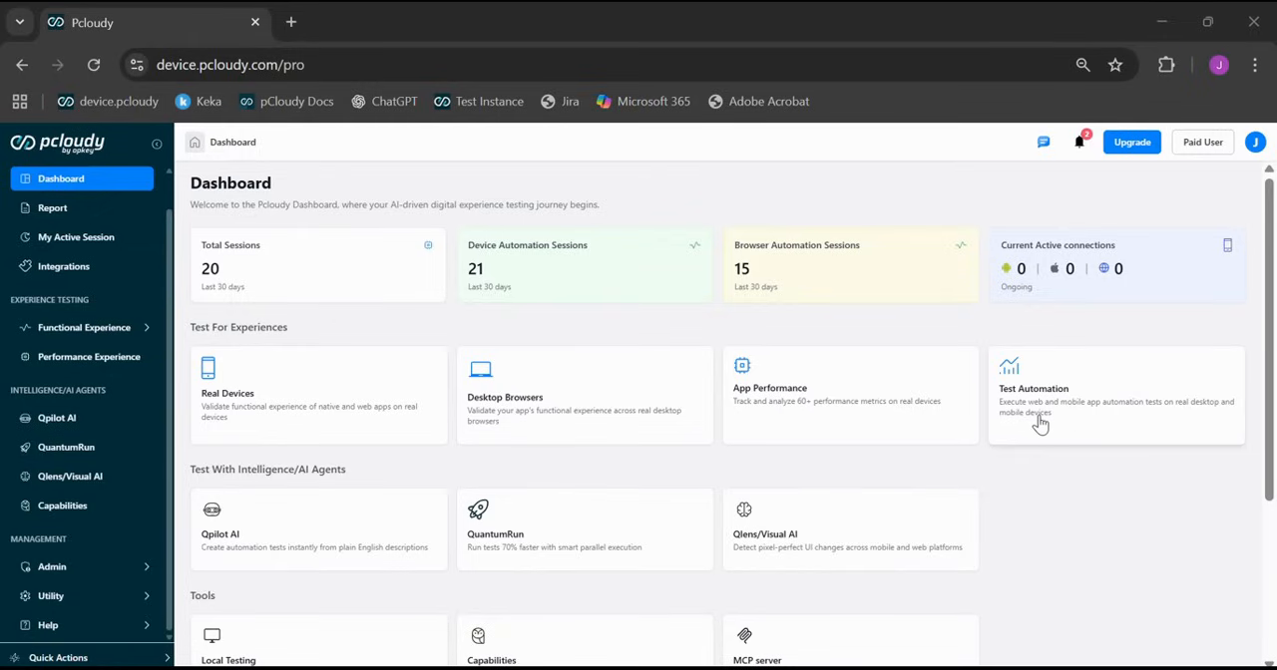
pyautogui.moveTo(798, 439)
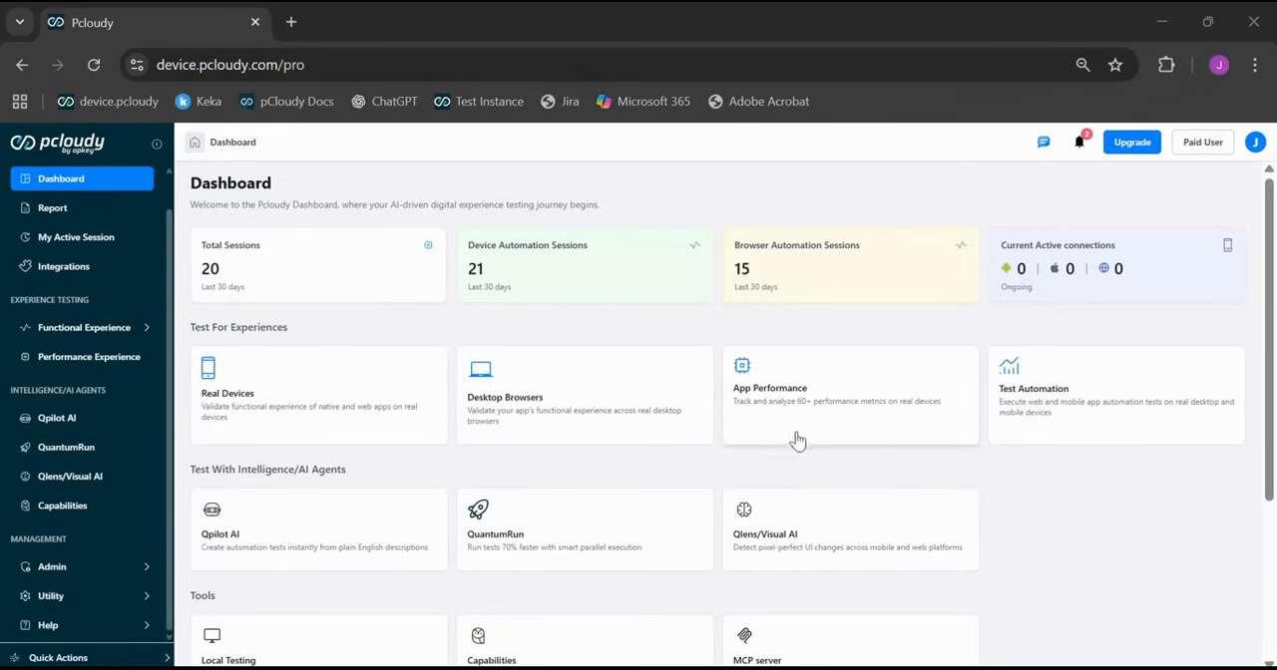
pyautogui.moveTo(742, 467)
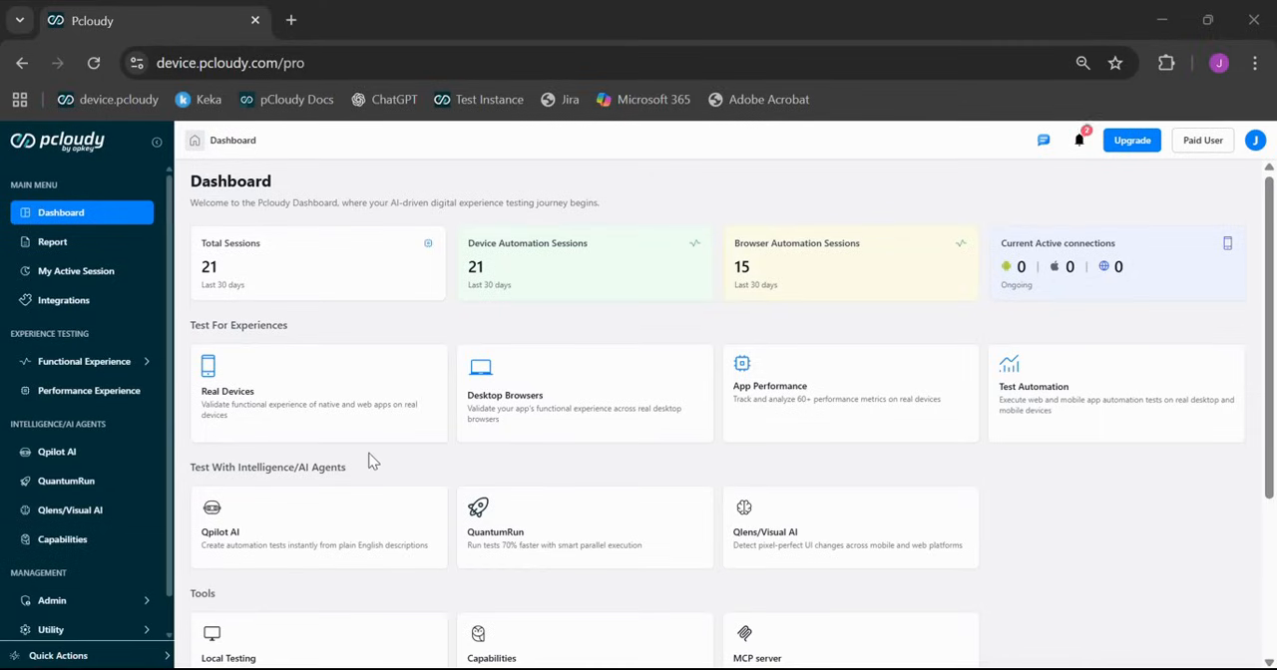
pyautogui.moveTo(363, 407)
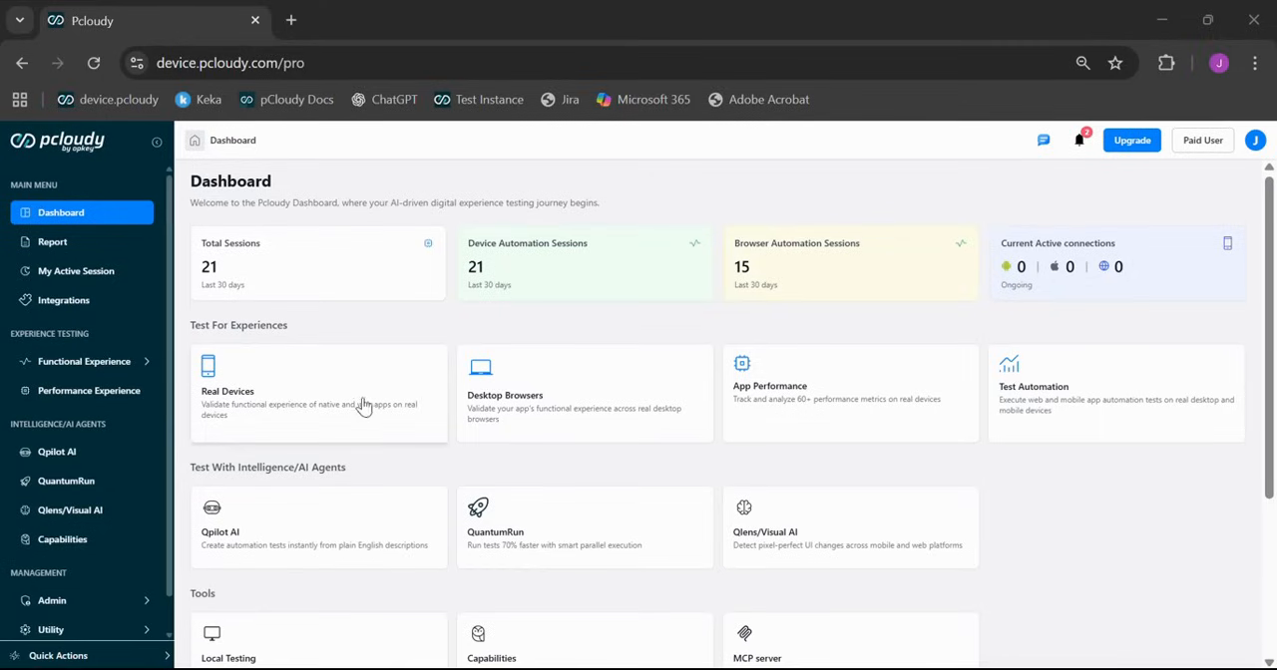
pyautogui.moveTo(361, 403)
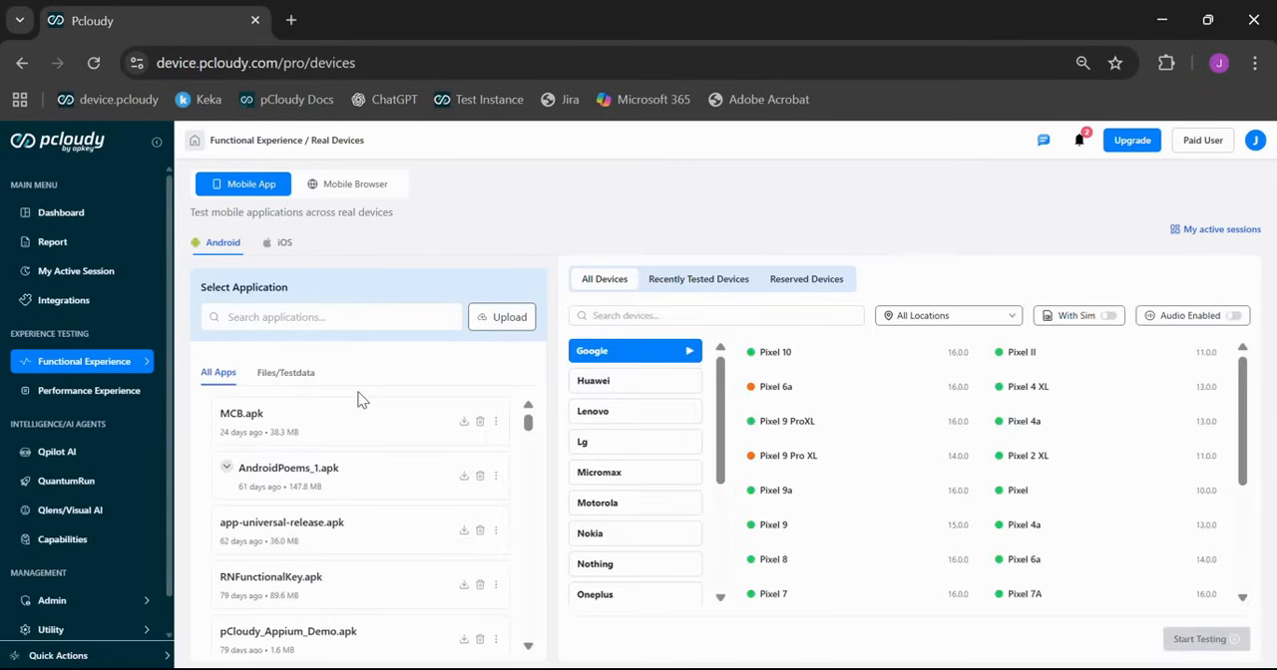
pyautogui.scroll(-3)
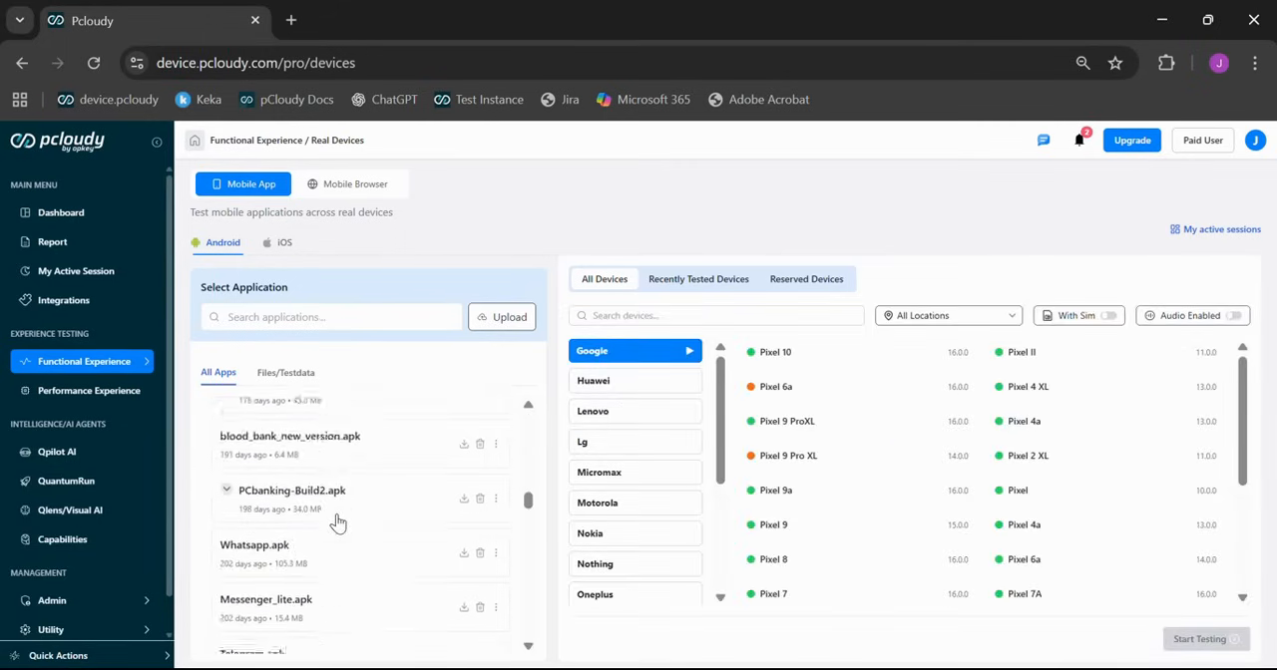
pyautogui.scroll(-3)
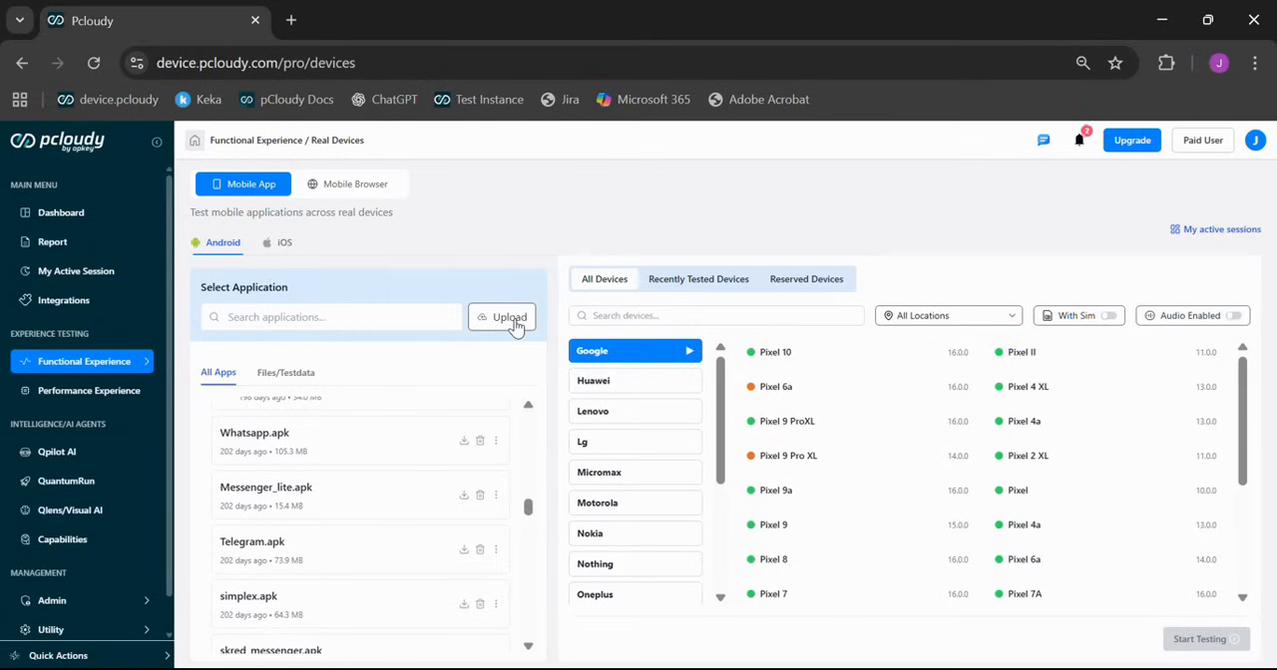
pyautogui.click(355, 183)
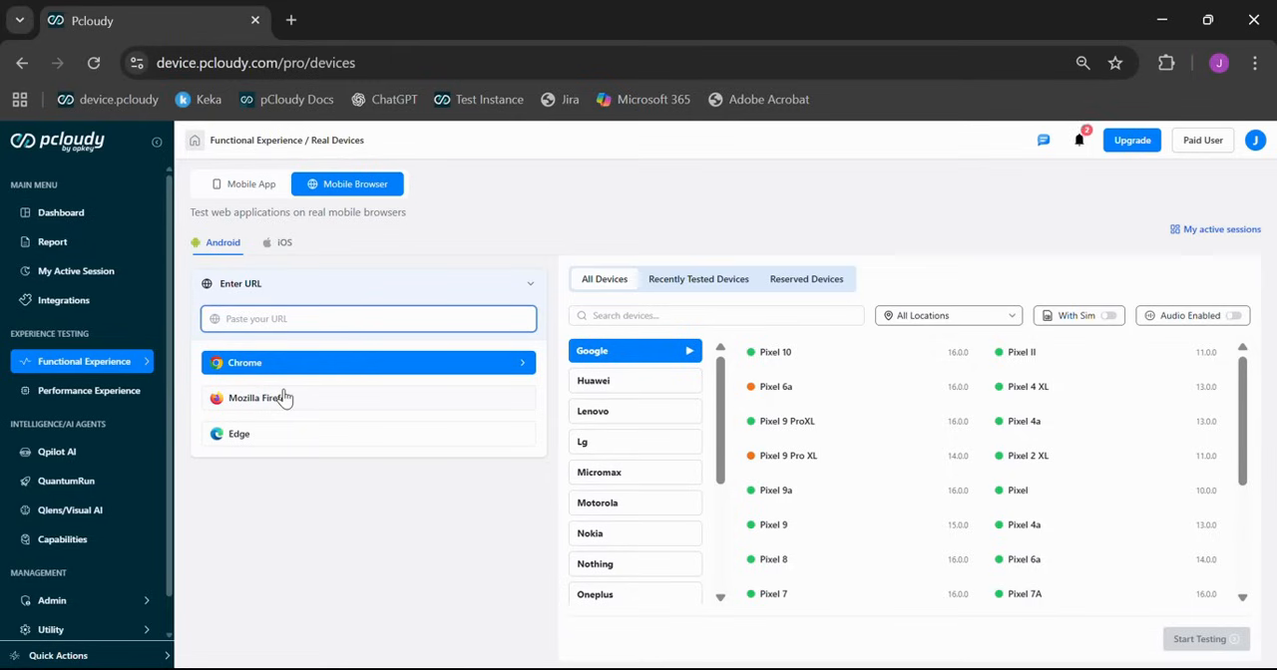
pyautogui.click(251, 183)
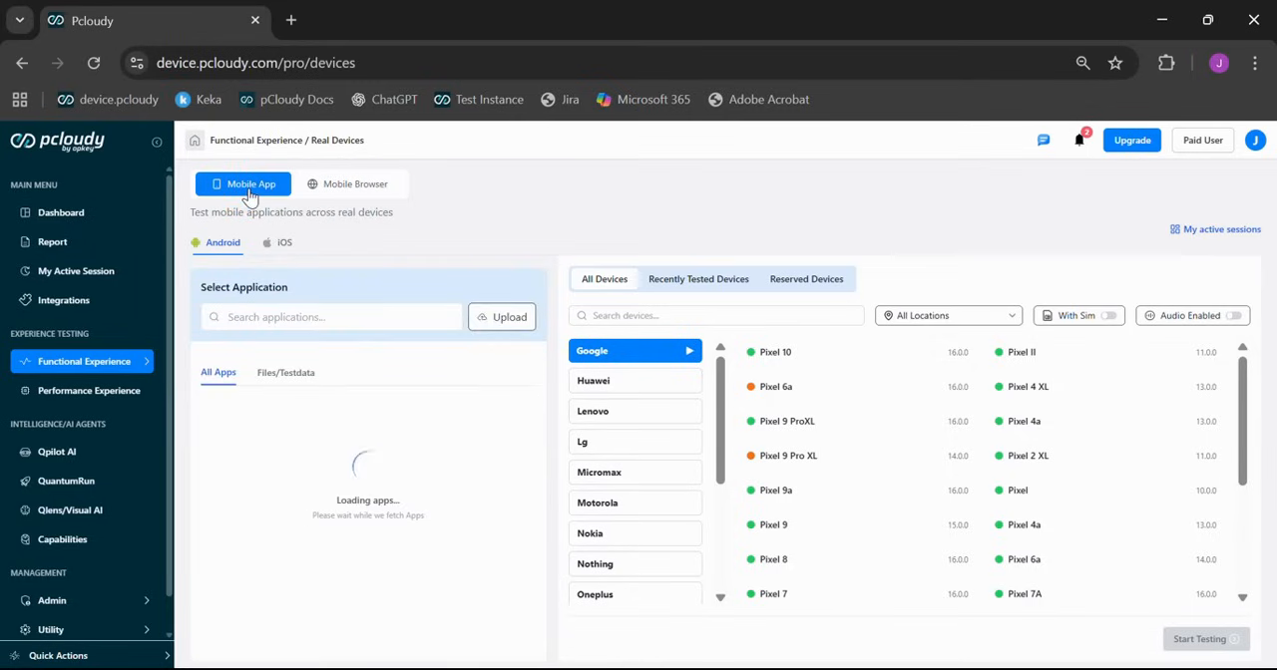
pyautogui.moveTo(411, 475)
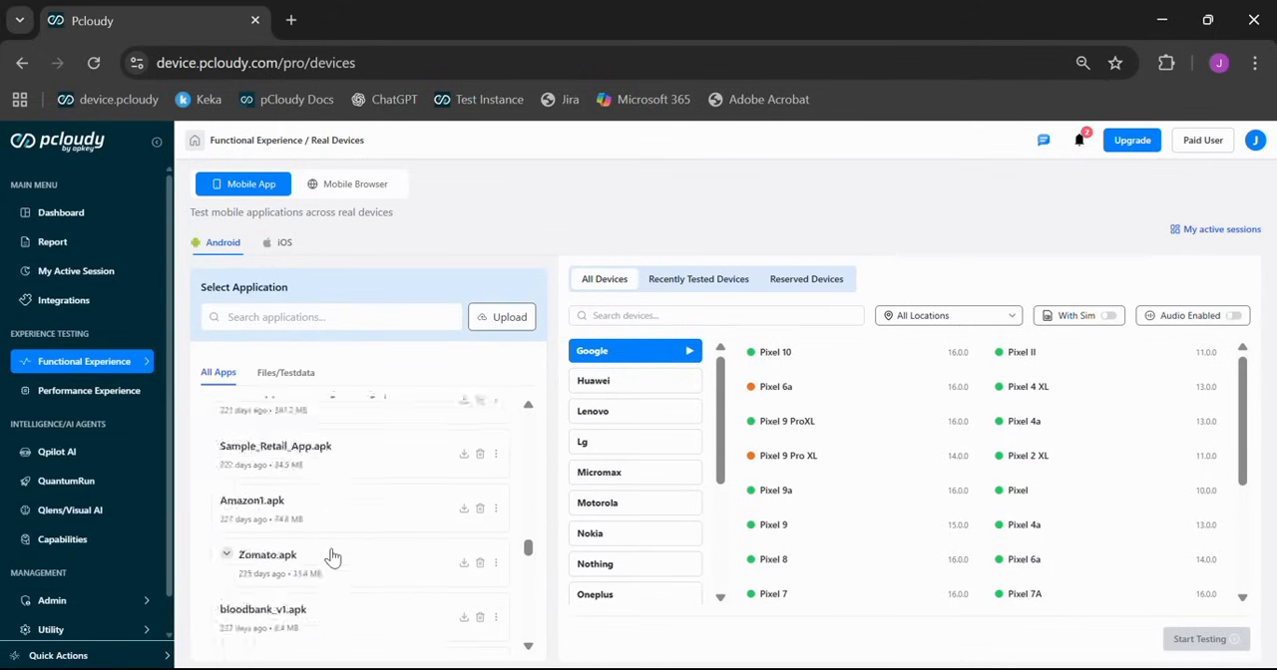
# - Select pCloudy_Appium_Demo.apk and show the Samsung devices to pick the Galaxy S25
pyautogui.scroll(-3)
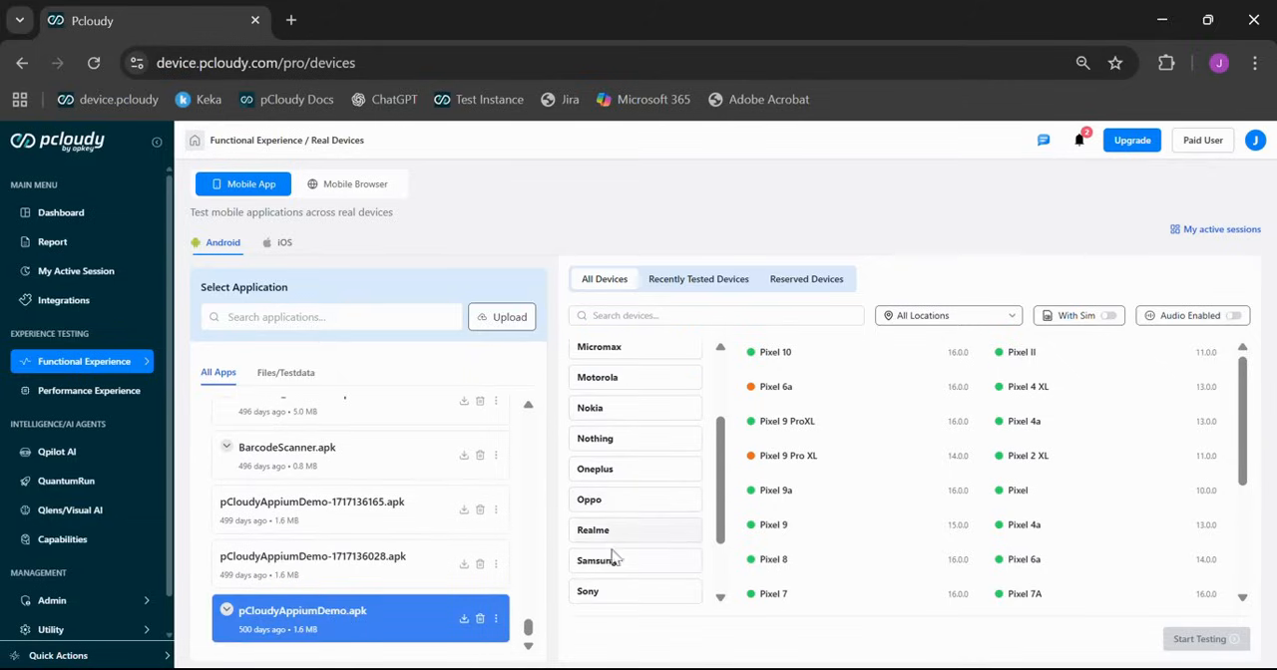
pyautogui.click(595, 559)
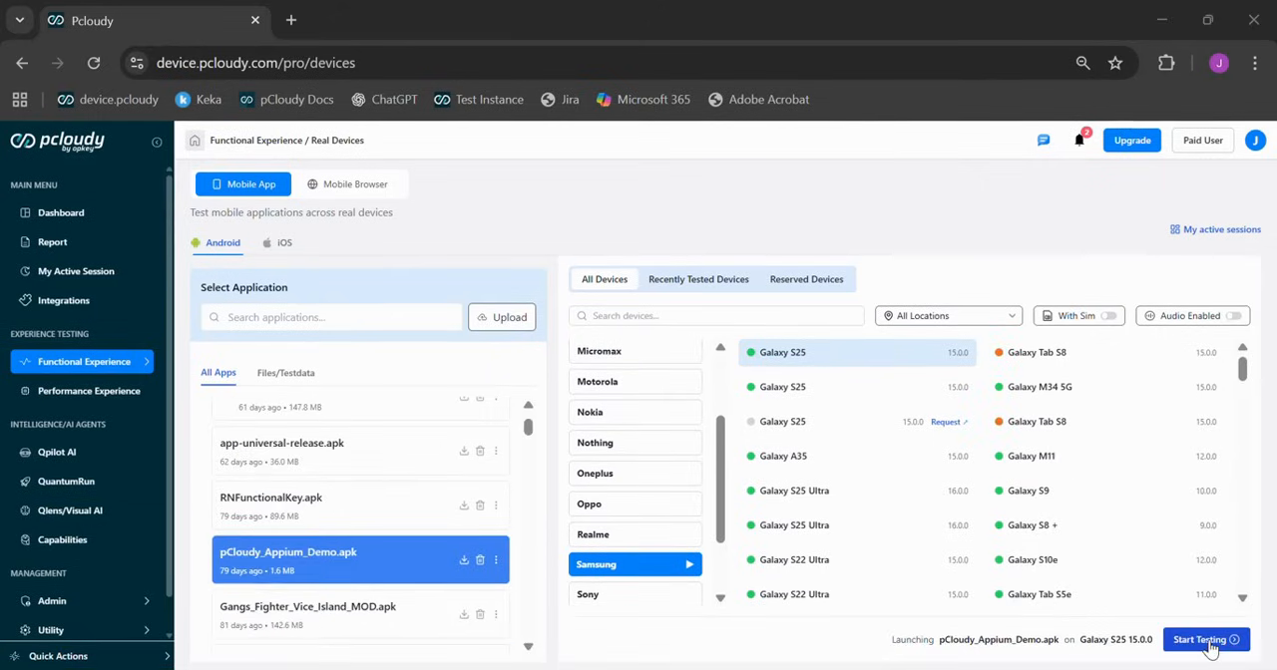
pyautogui.click(1201, 639)
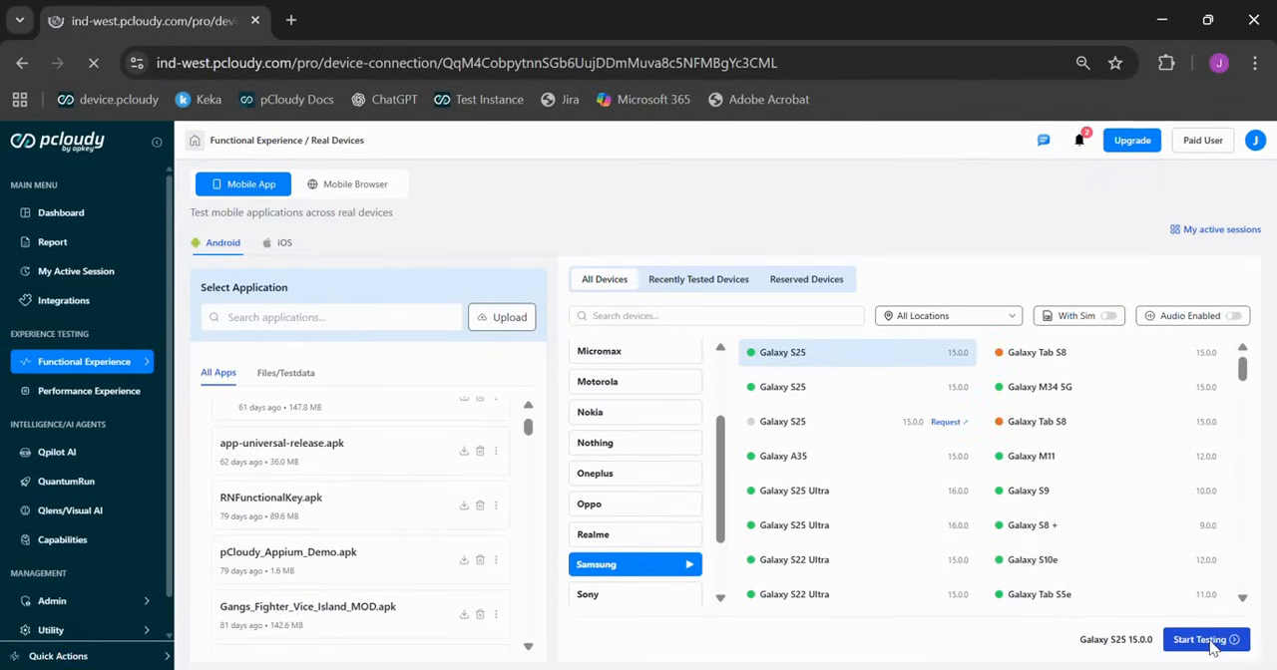
pyautogui.click(1201, 638)
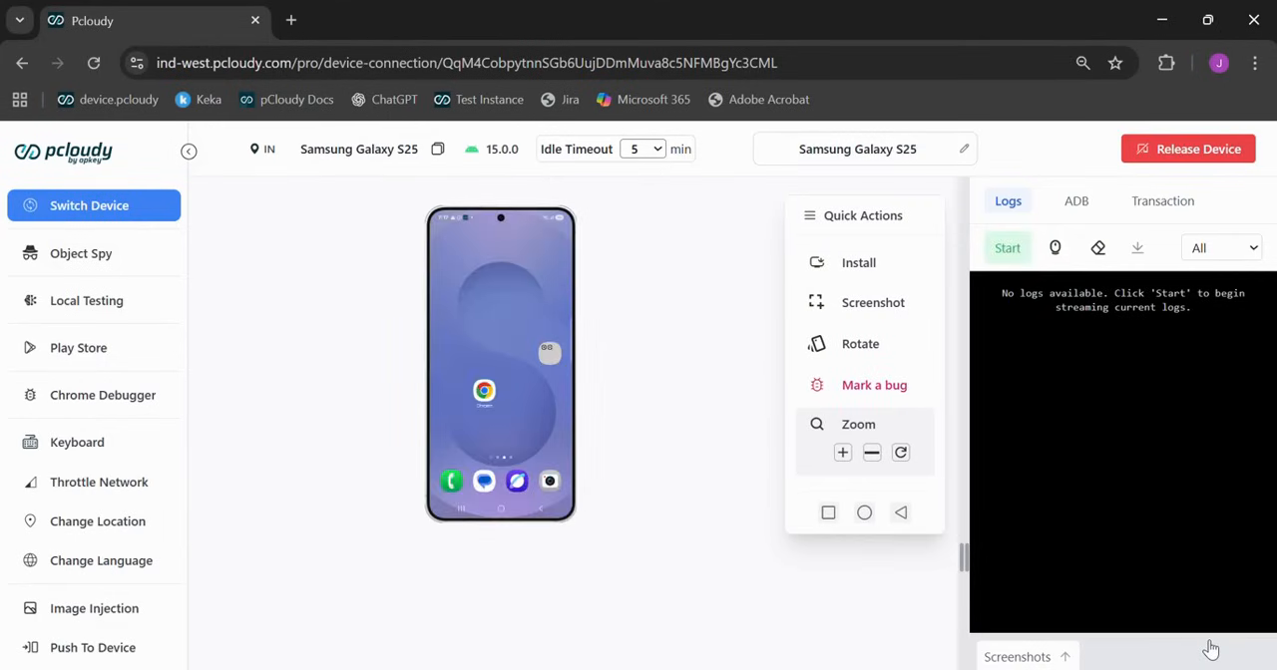
pyautogui.moveTo(986, 627)
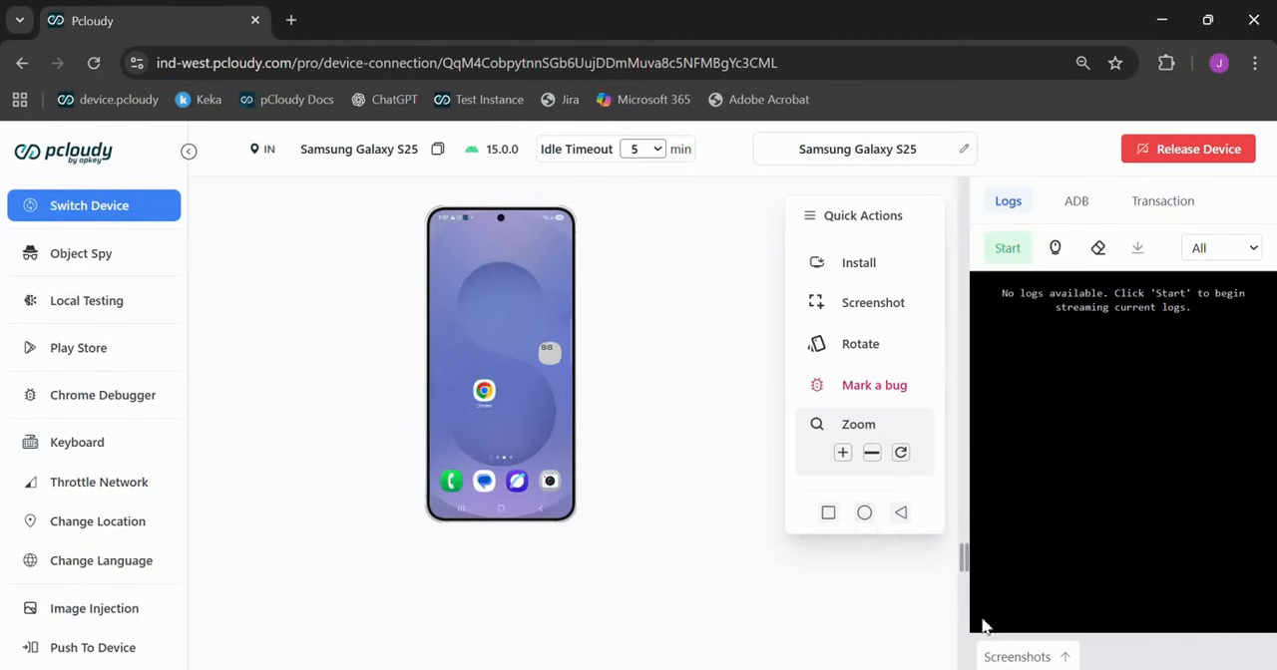
pyautogui.moveTo(714, 555)
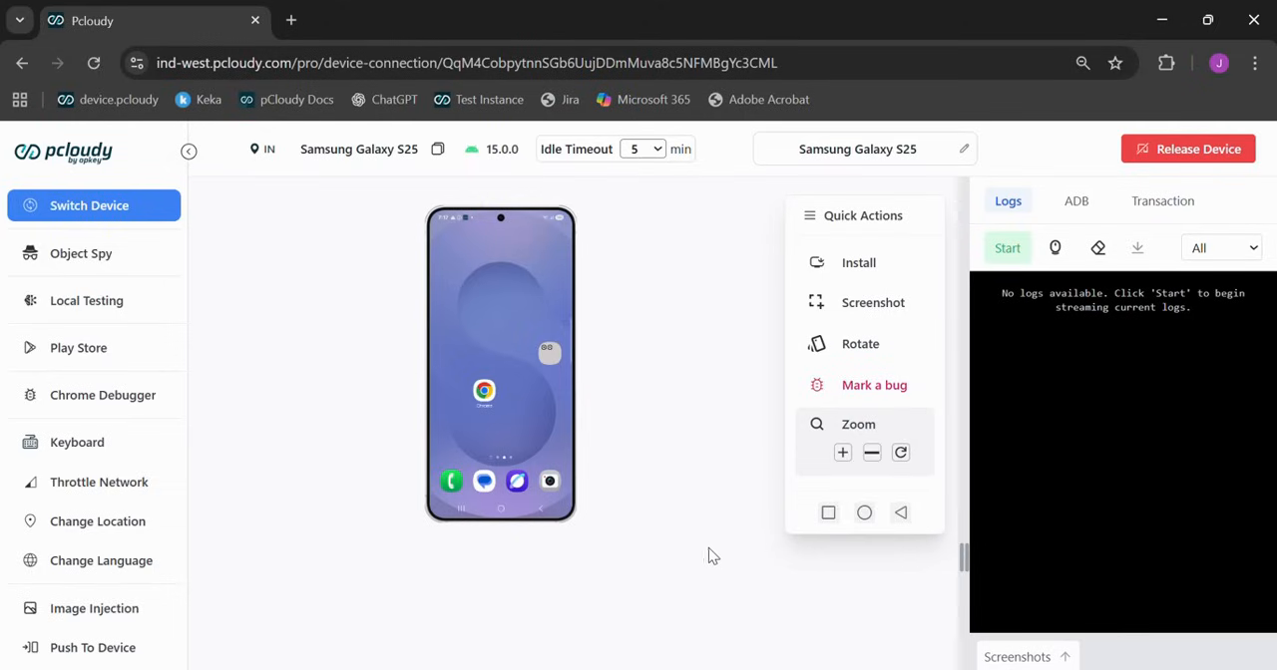
pyautogui.moveTo(343, 395)
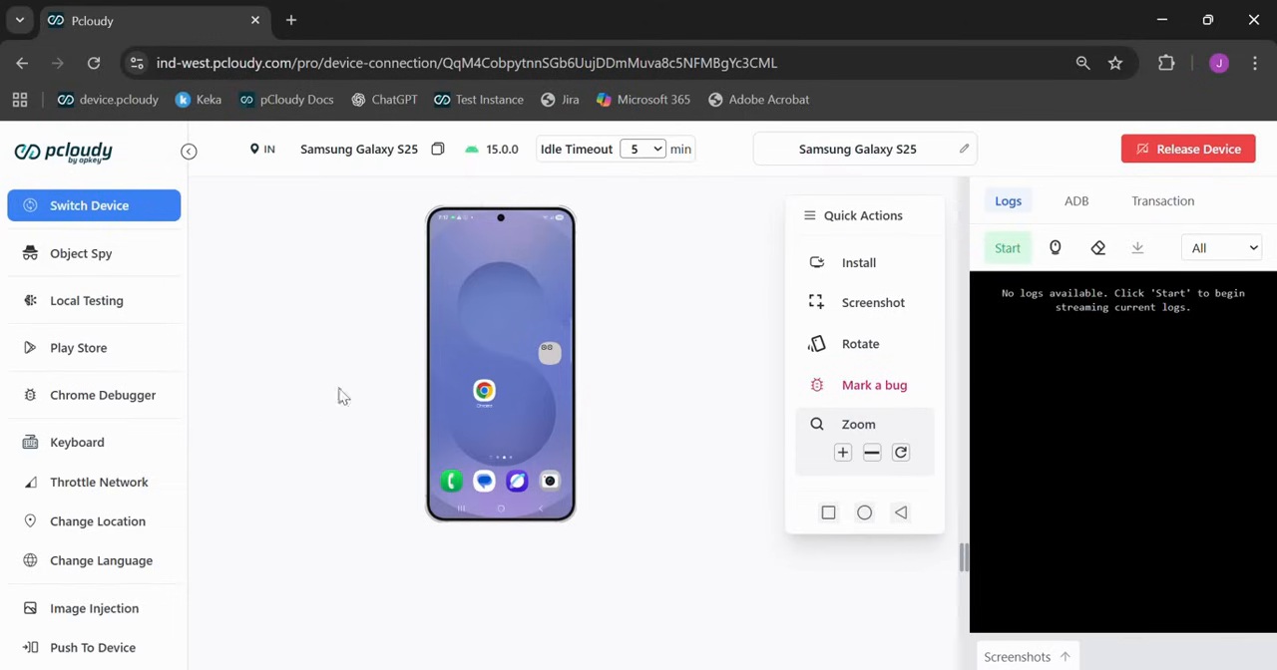
pyautogui.moveTo(894, 343)
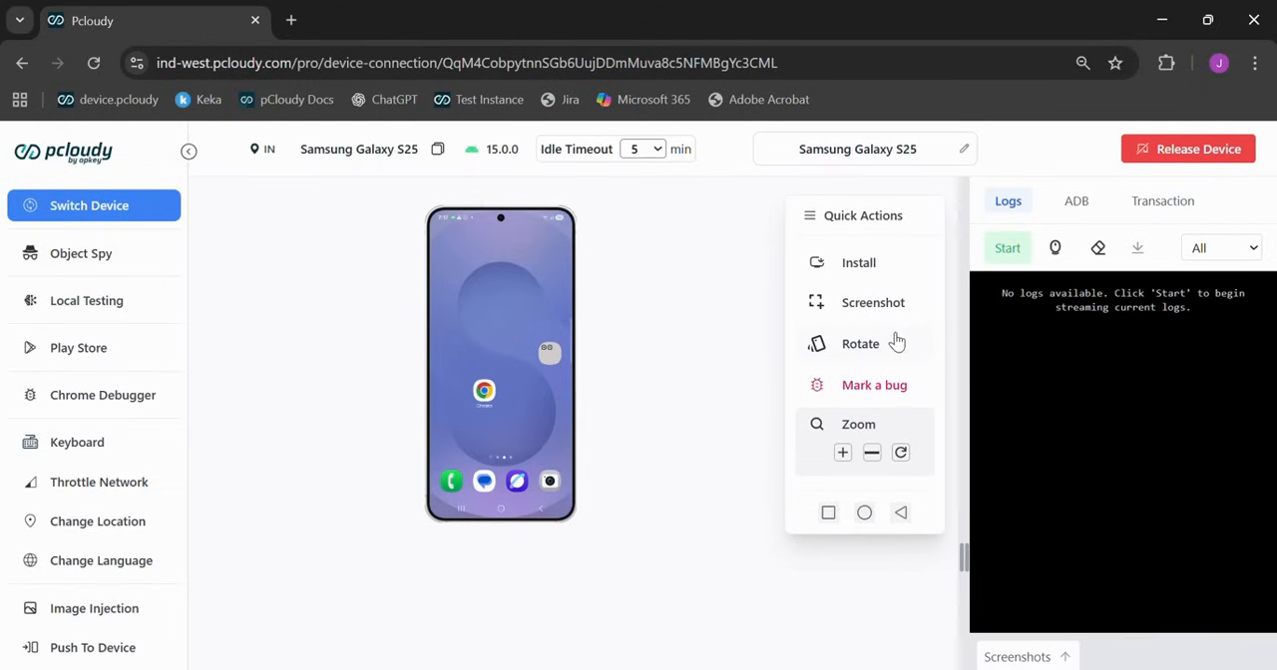
pyautogui.moveTo(519, 38)
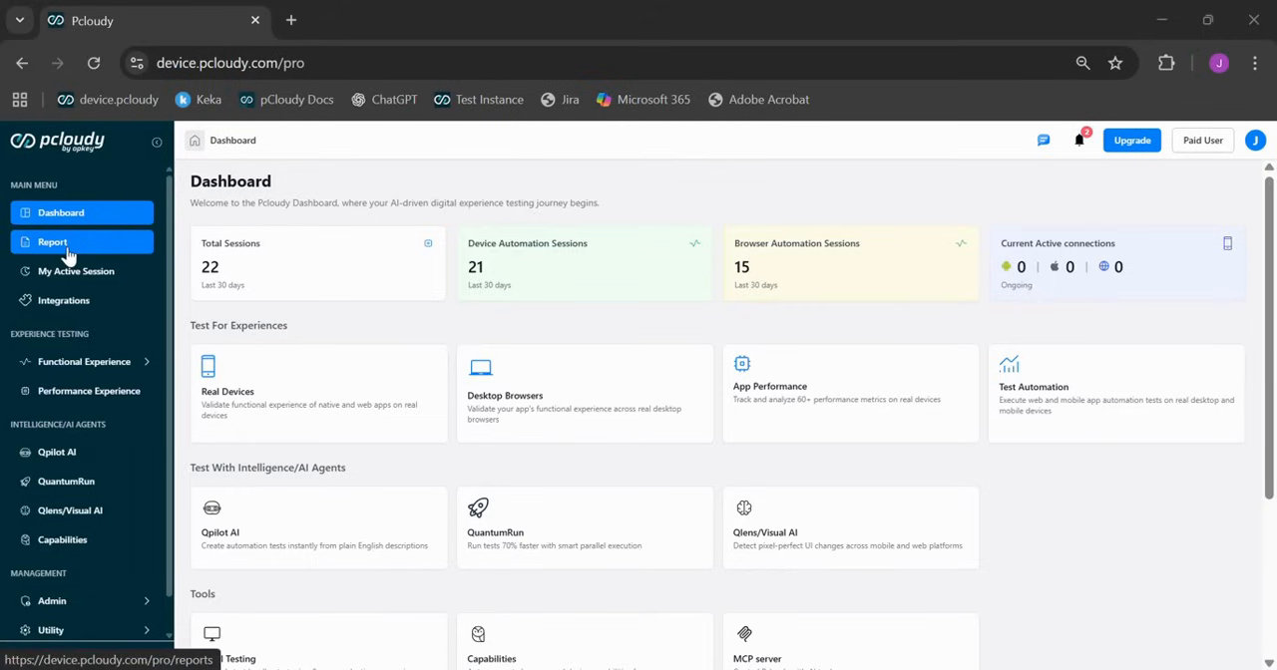
# - Show the All Reports page listing recent device and browser sessions
pyautogui.click(52, 241)
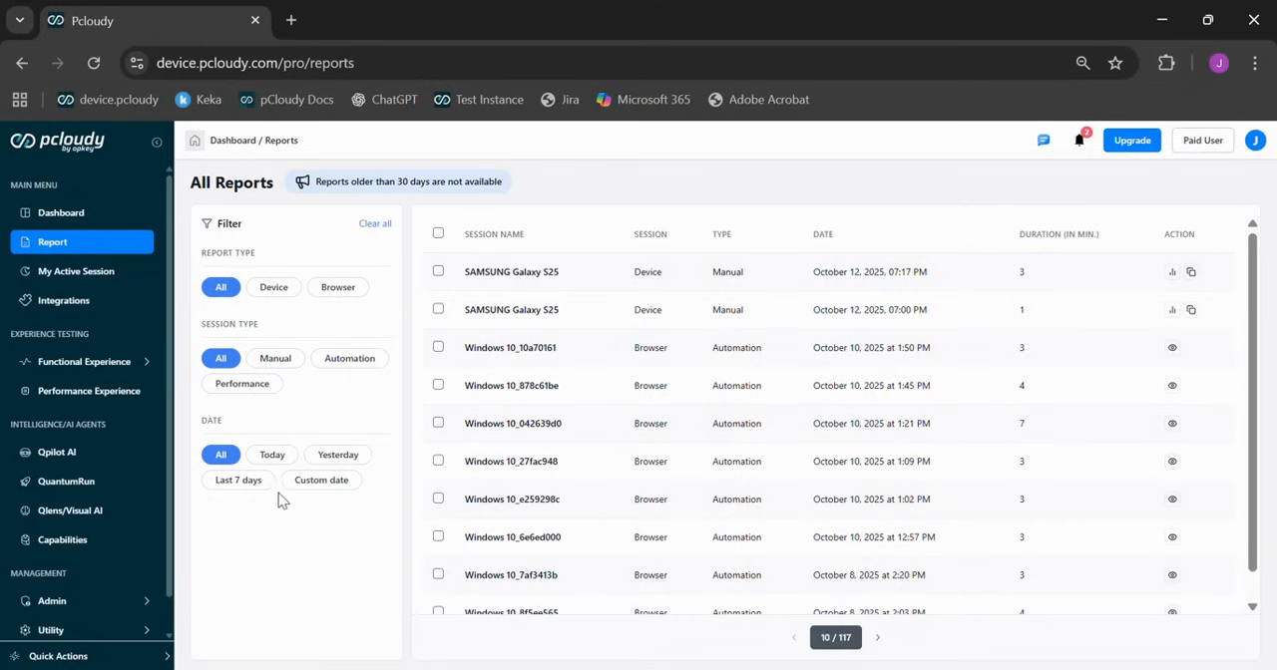
pyautogui.moveTo(281, 499)
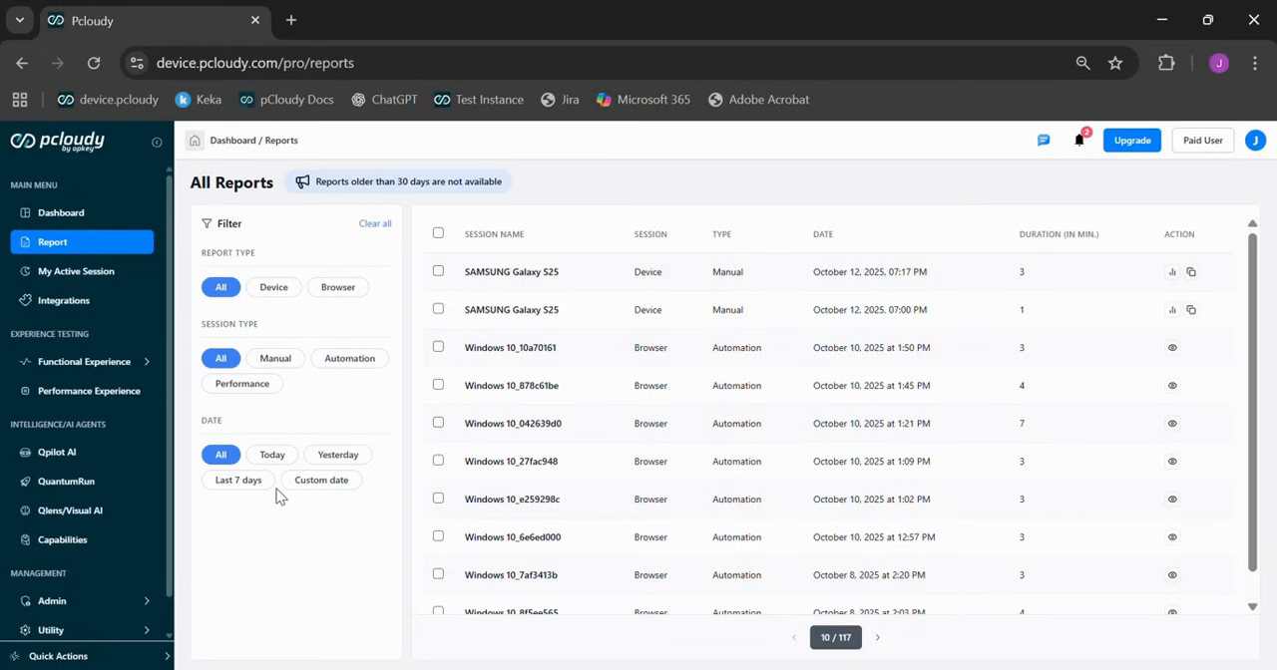
pyautogui.moveTo(529, 46)
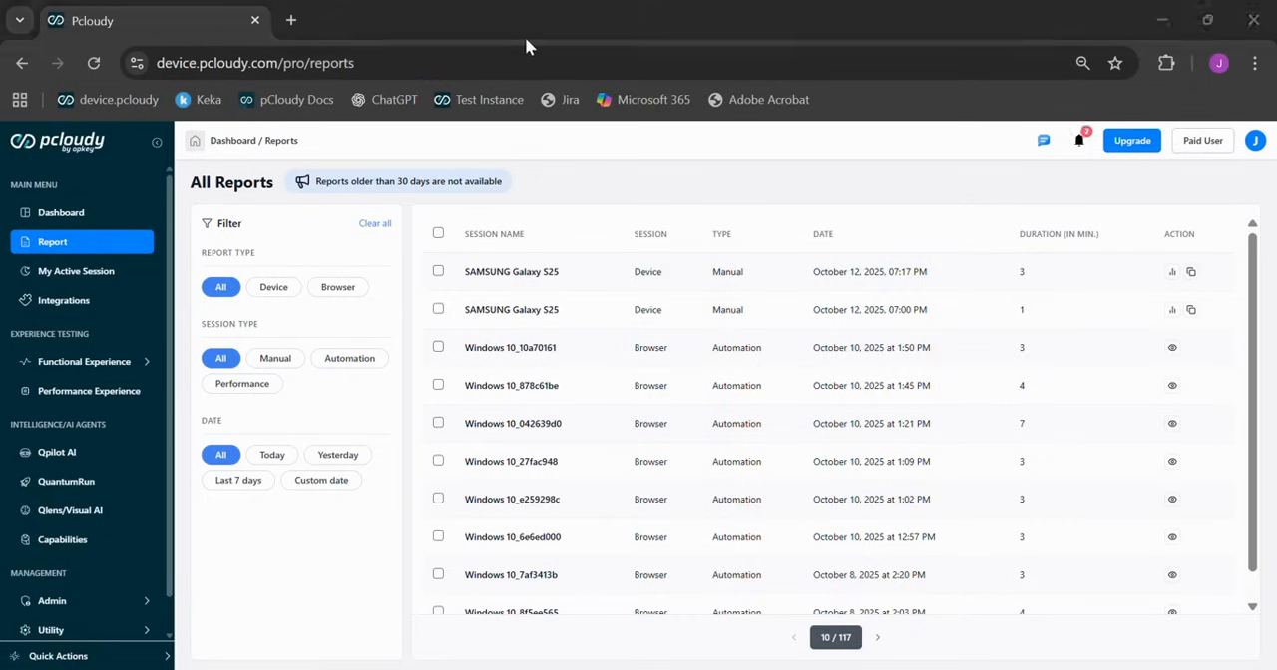
# - Start a Desktop Browsers session with Chrome 135 on MacOS Mac Ventura
pyautogui.click(60, 213)
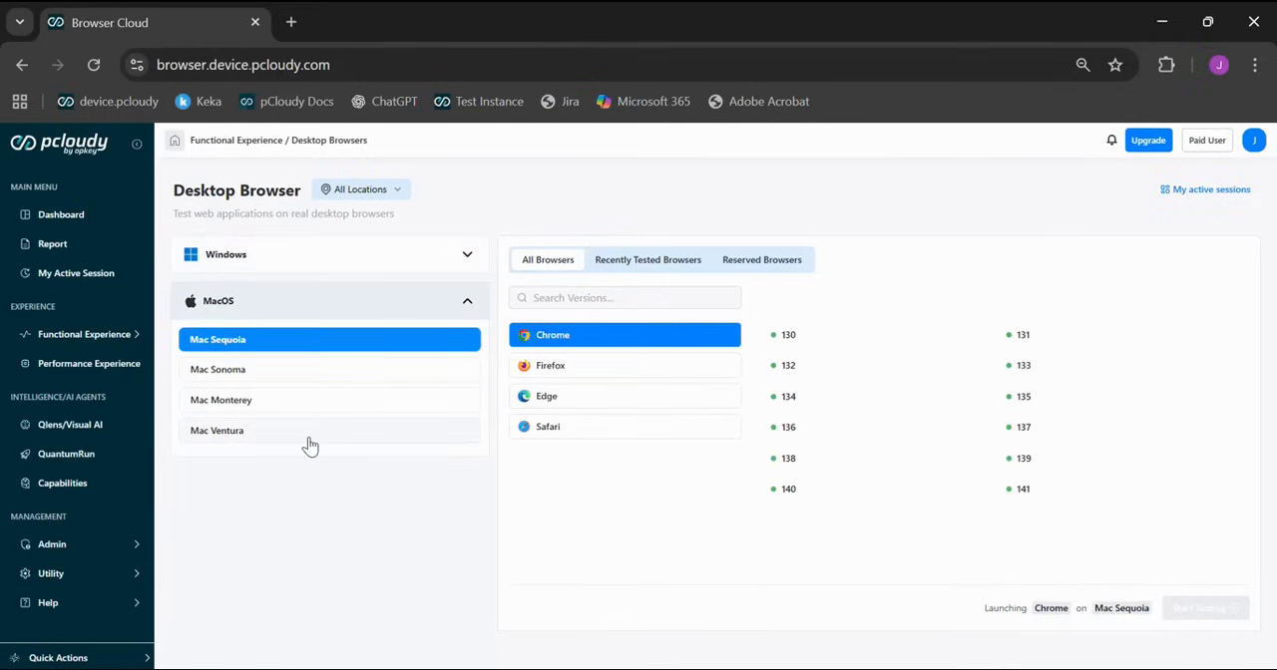
pyautogui.click(215, 431)
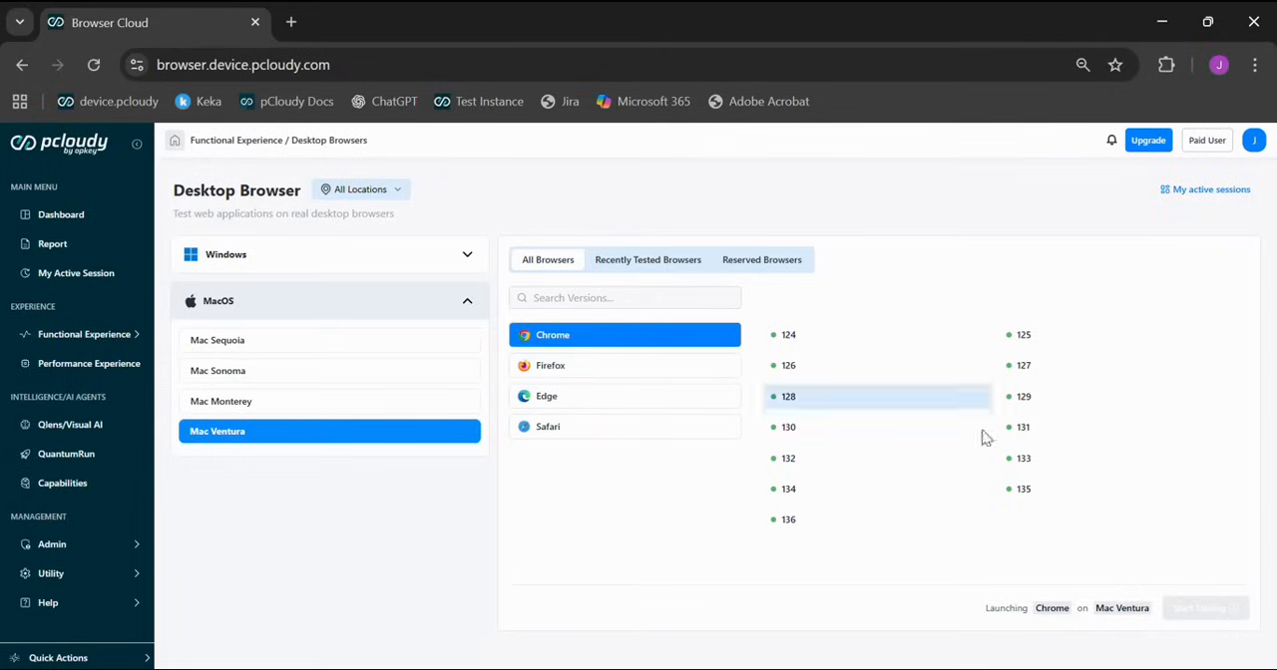
pyautogui.click(1022, 488)
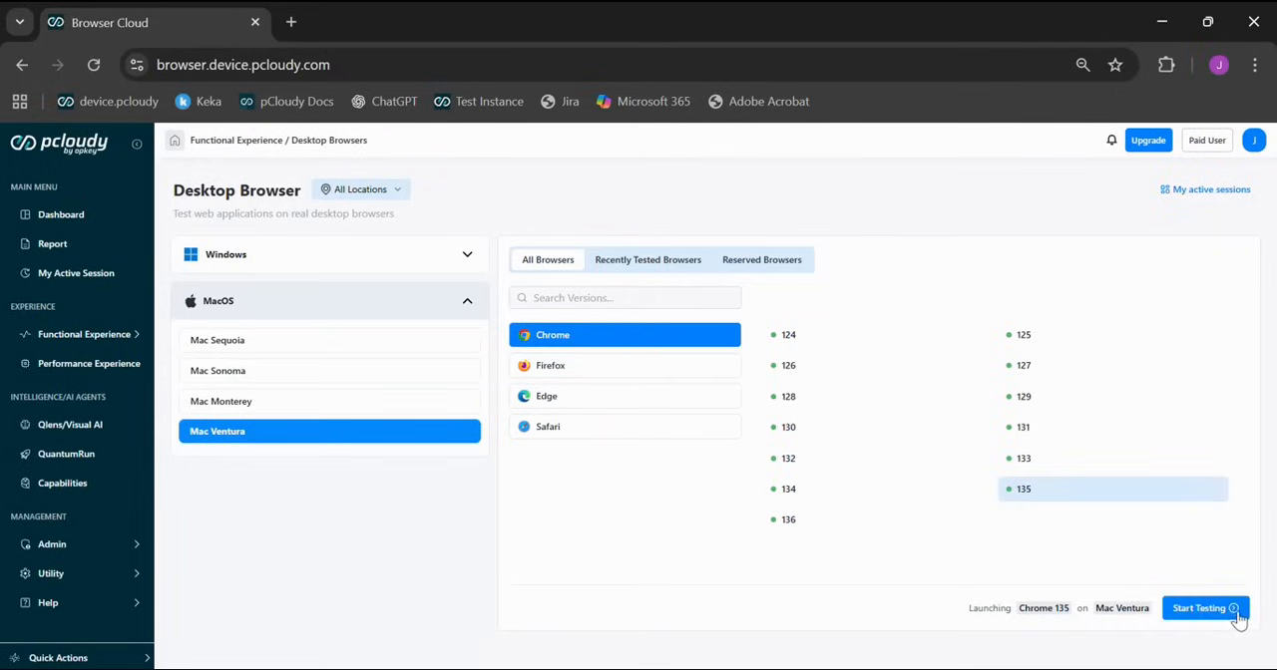
pyautogui.click(1199, 606)
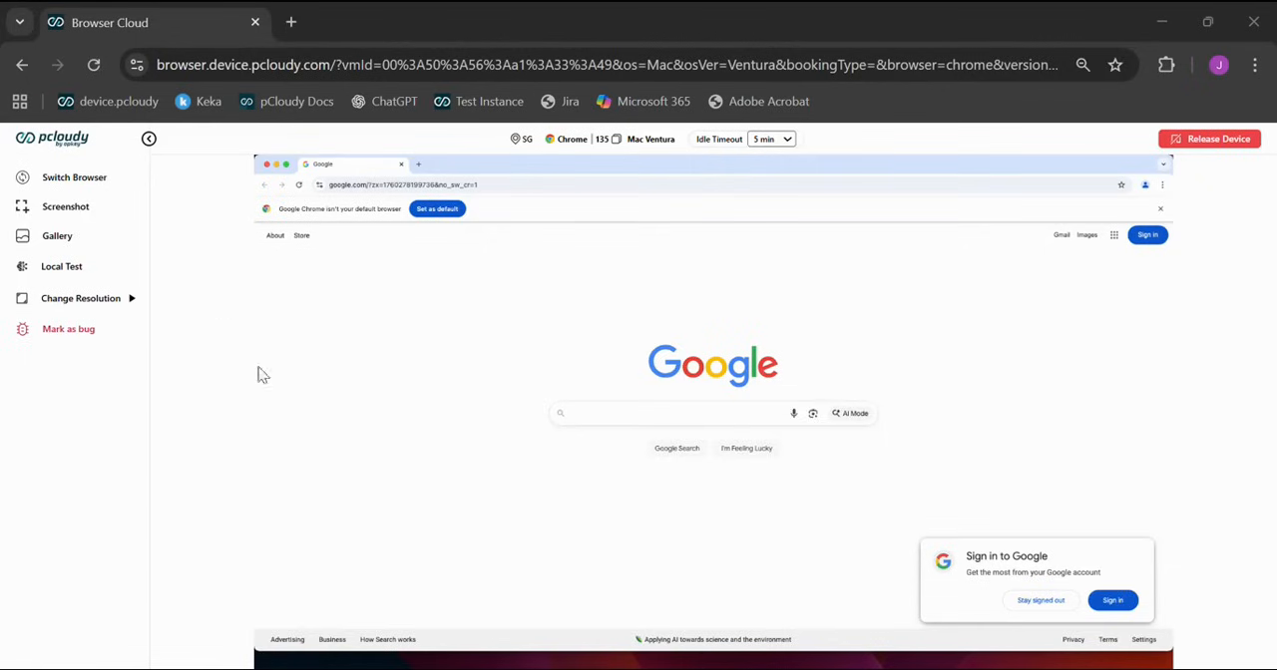
pyautogui.moveTo(80, 299)
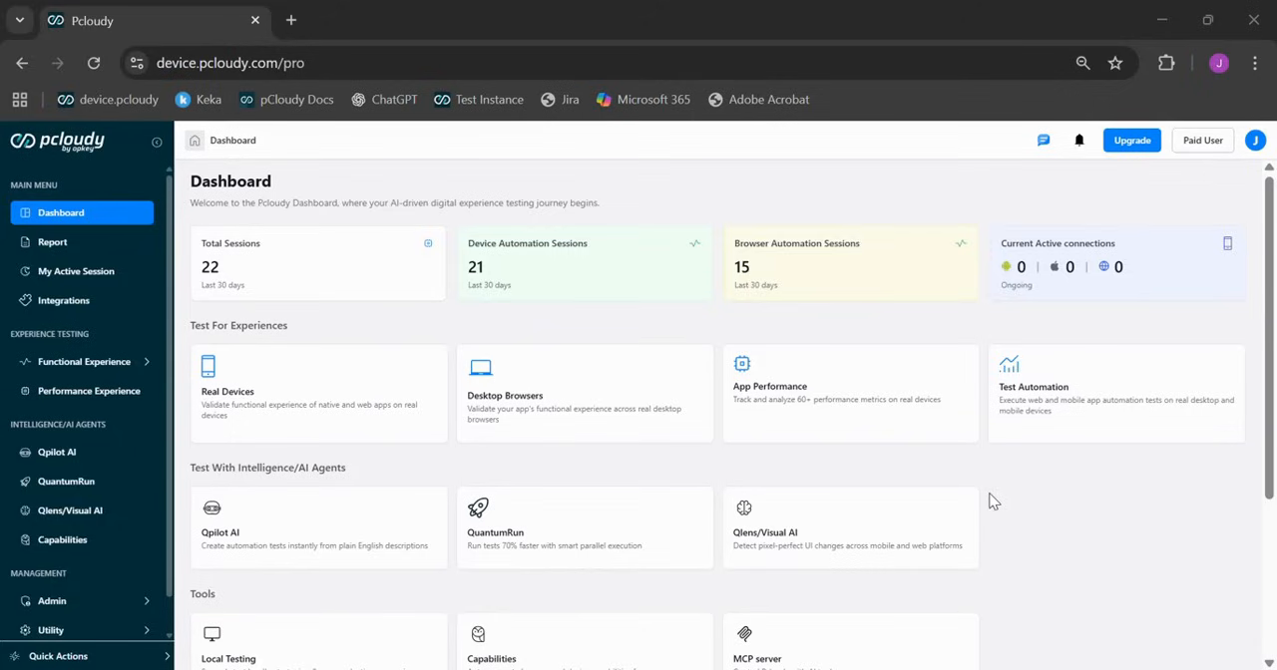
pyautogui.moveTo(1051, 459)
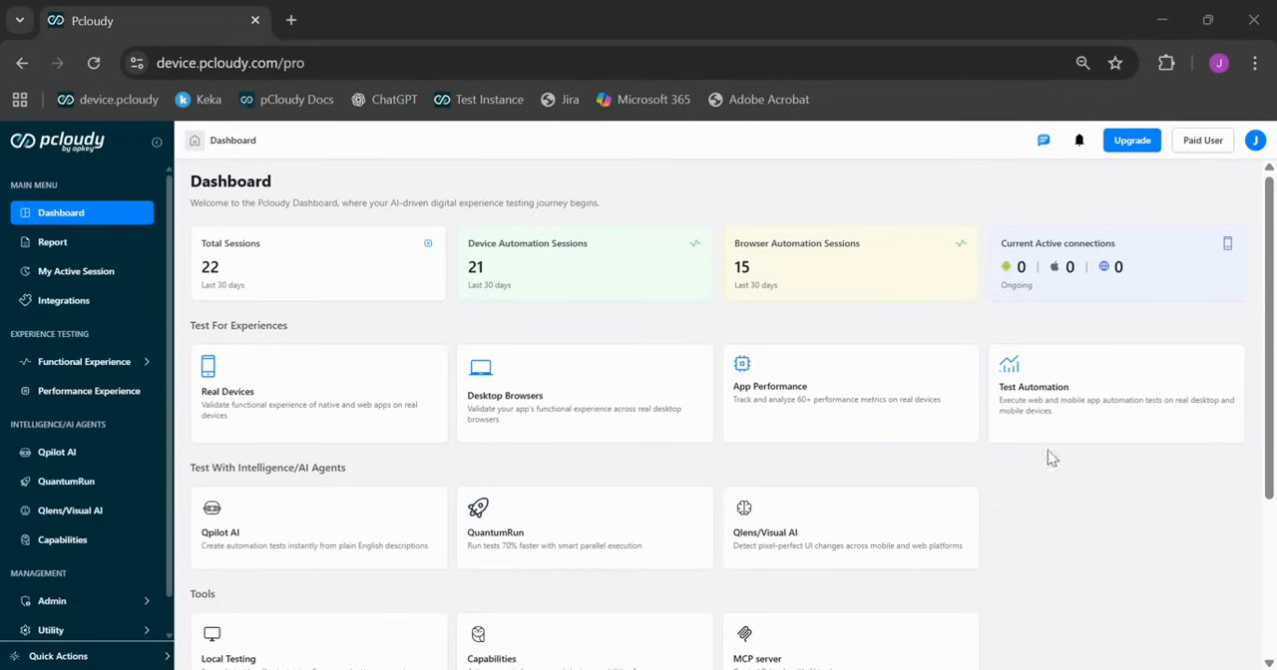
# - Review the Test Automation frameworks card, then launch QPilot AI in a new tab
pyautogui.click(1033, 387)
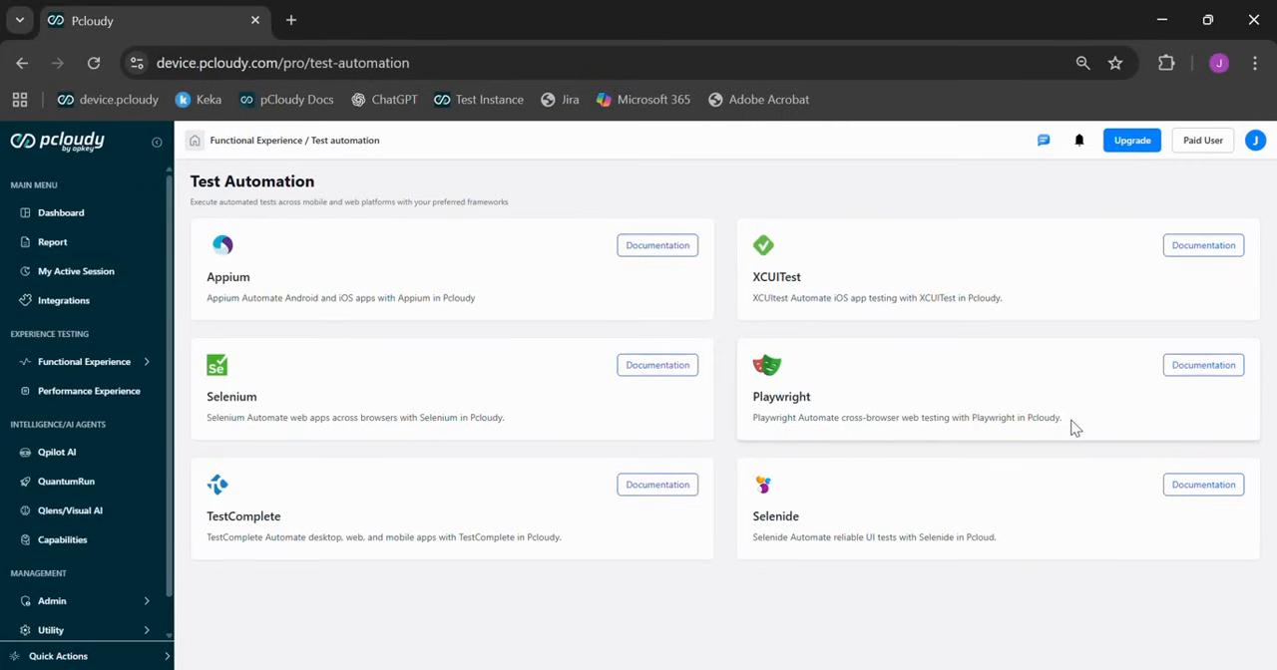
pyautogui.moveTo(1057, 423)
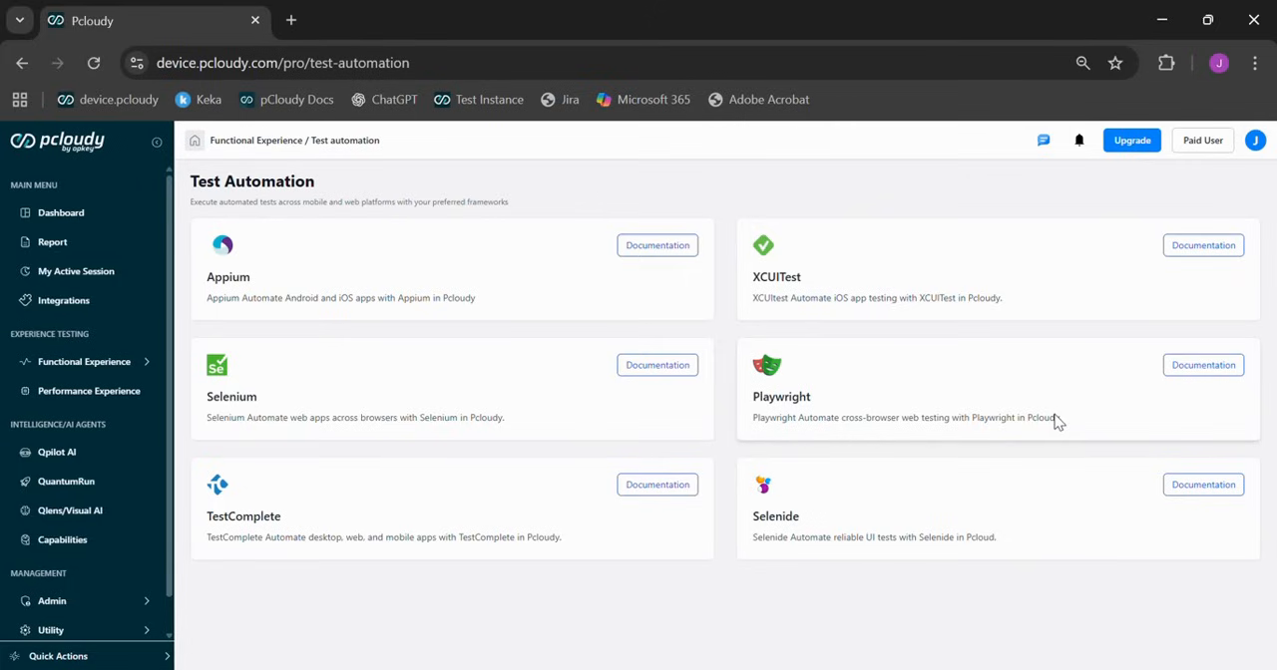
pyautogui.click(59, 211)
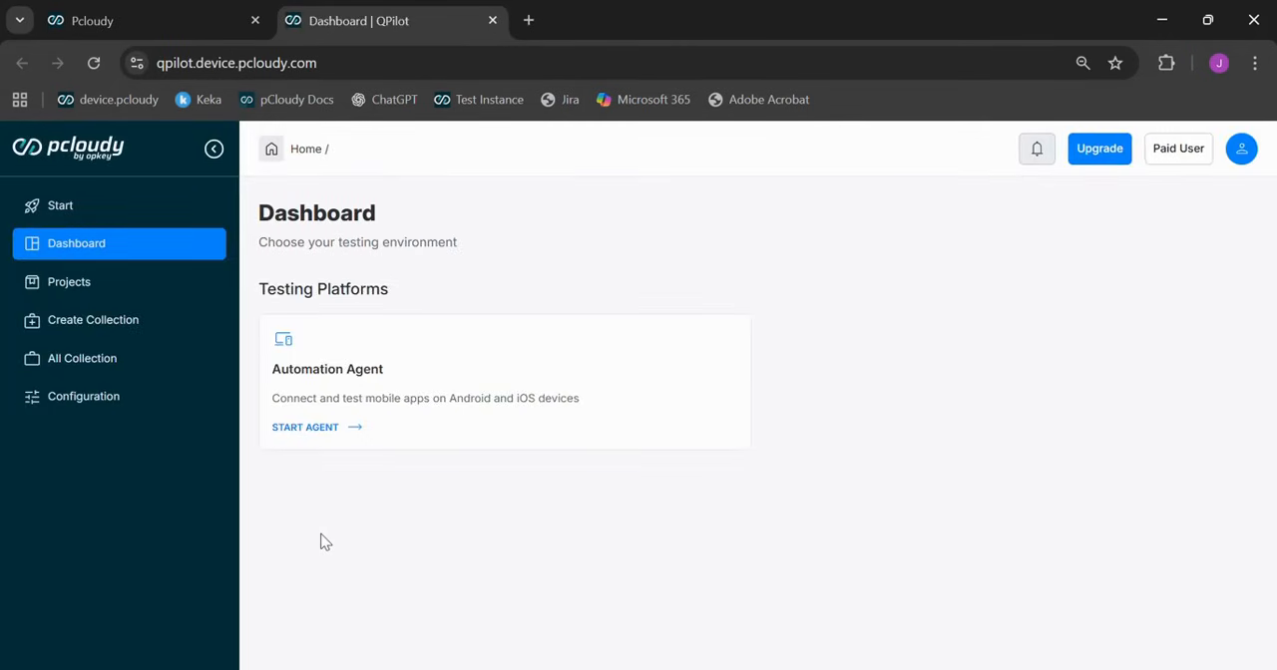
pyautogui.moveTo(549, 363)
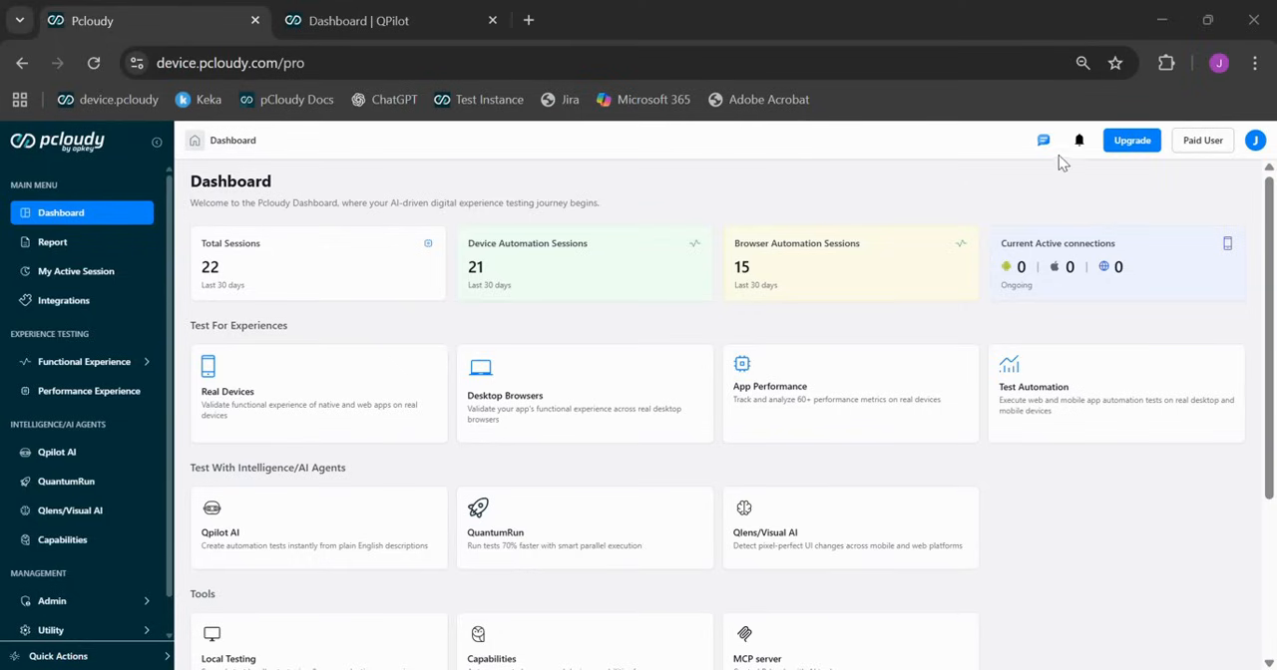
# - Switch to the Pcloudy browser tab to show the main dashboard again
pyautogui.click(1043, 140)
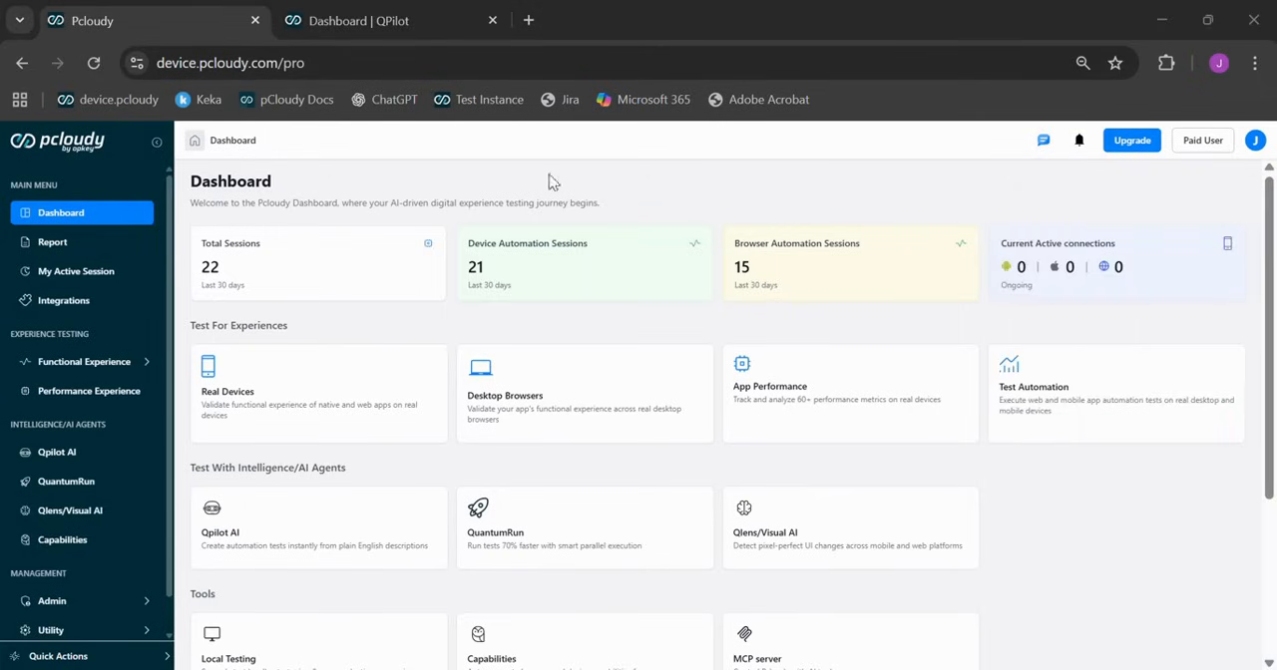
pyautogui.moveTo(587, 337)
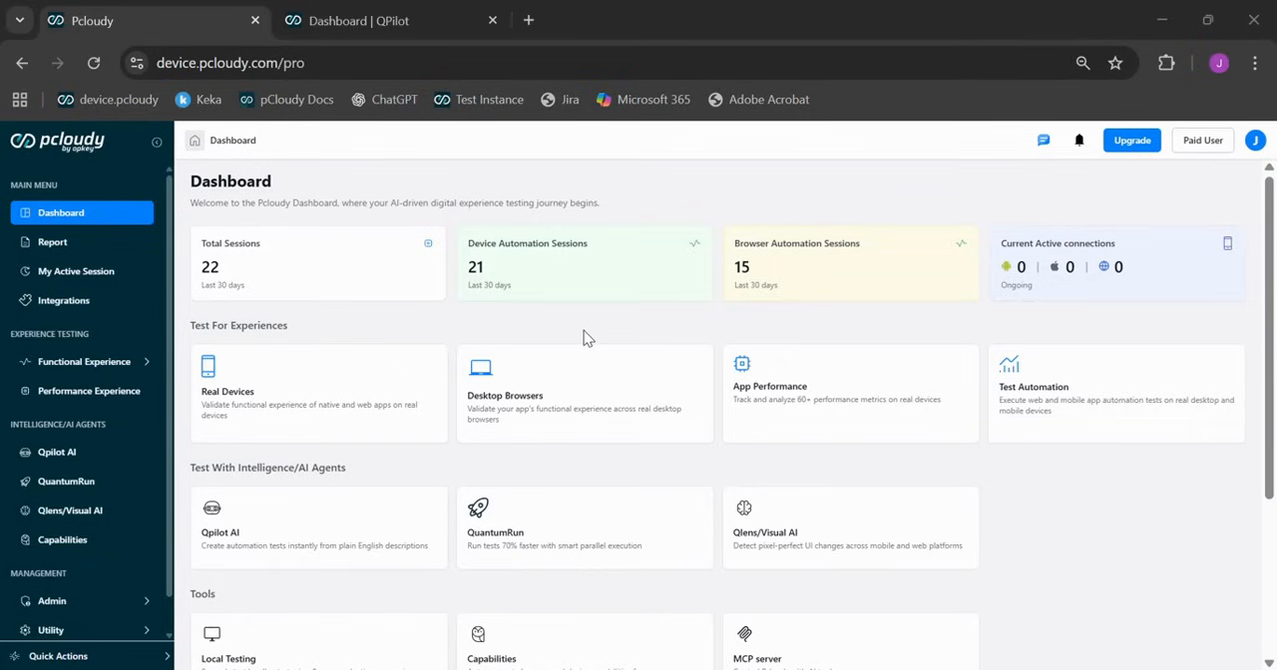
pyautogui.moveTo(529, 56)
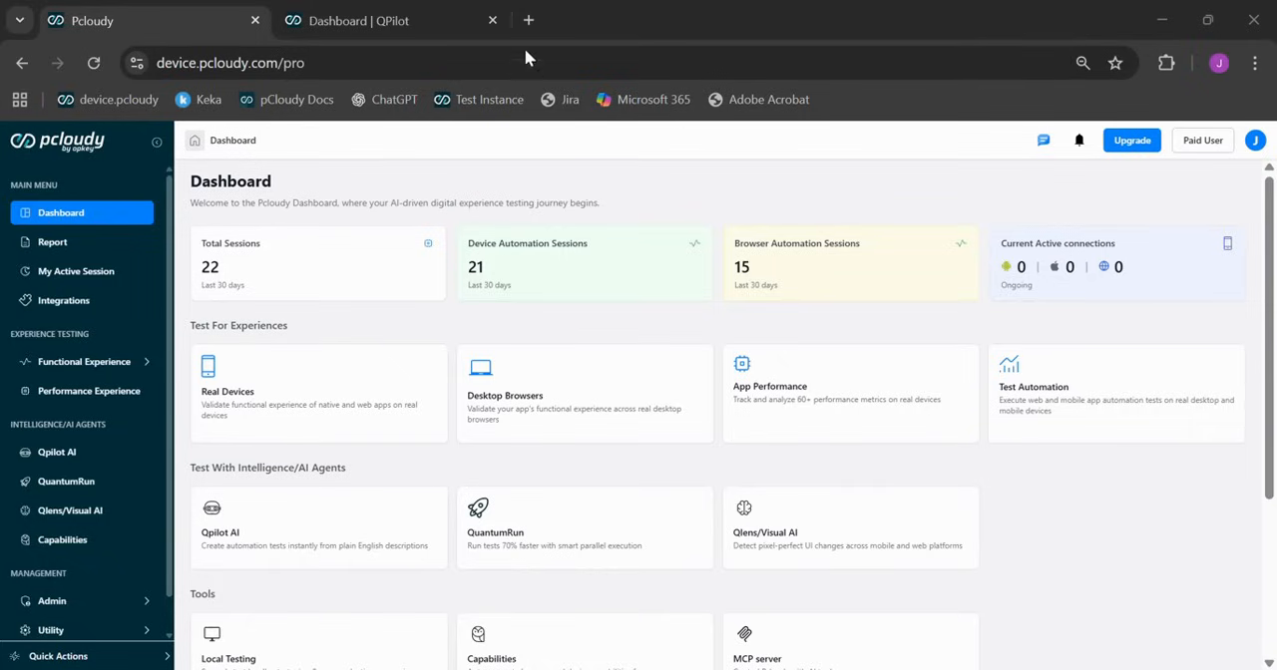